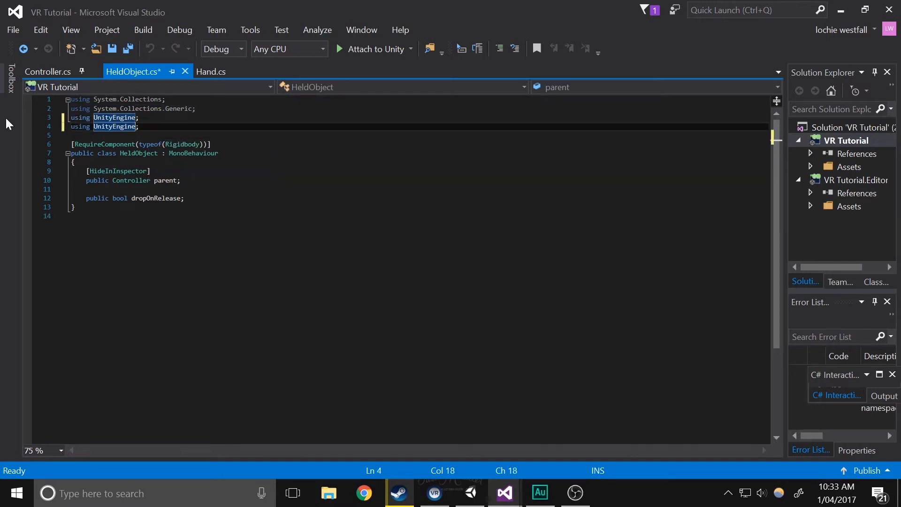
Import UnityEngine.Events and declare public UnityEvent fields pickUp and drop in HeldObject
text(.Events)
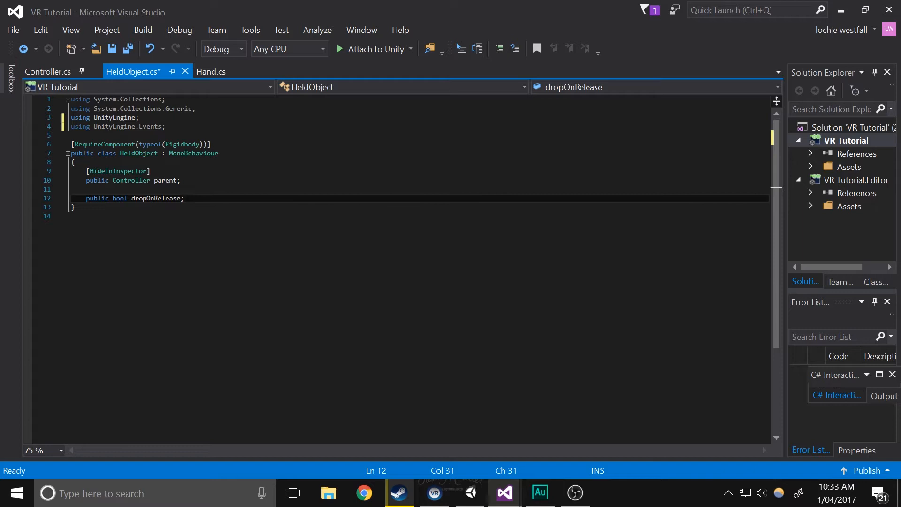
text(public unity)
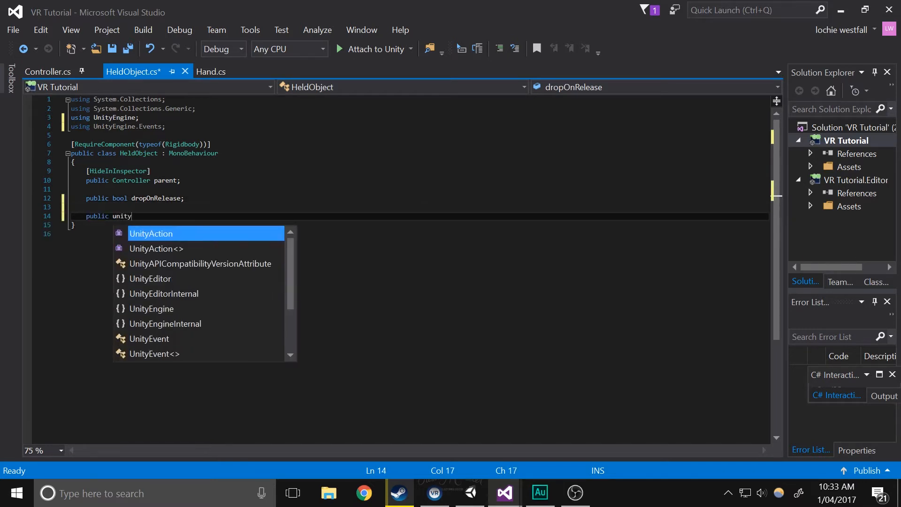
key(Backspace)
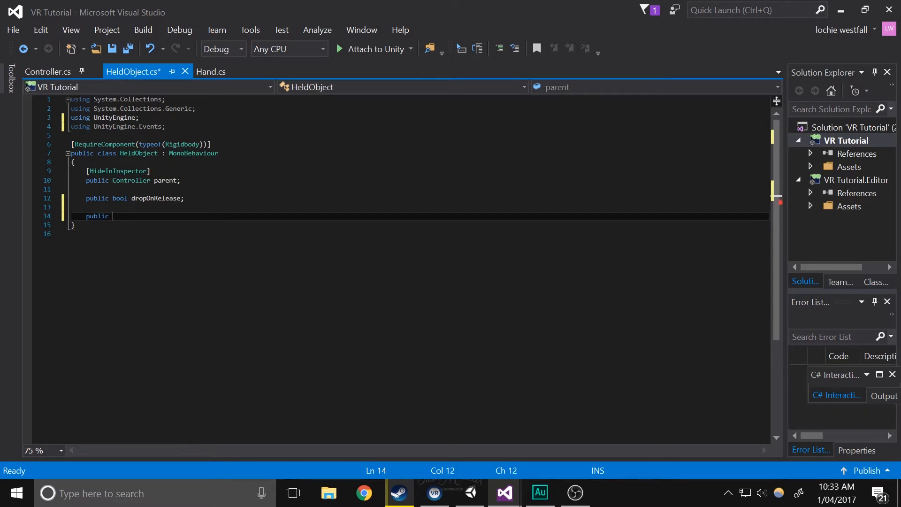
text(unit)
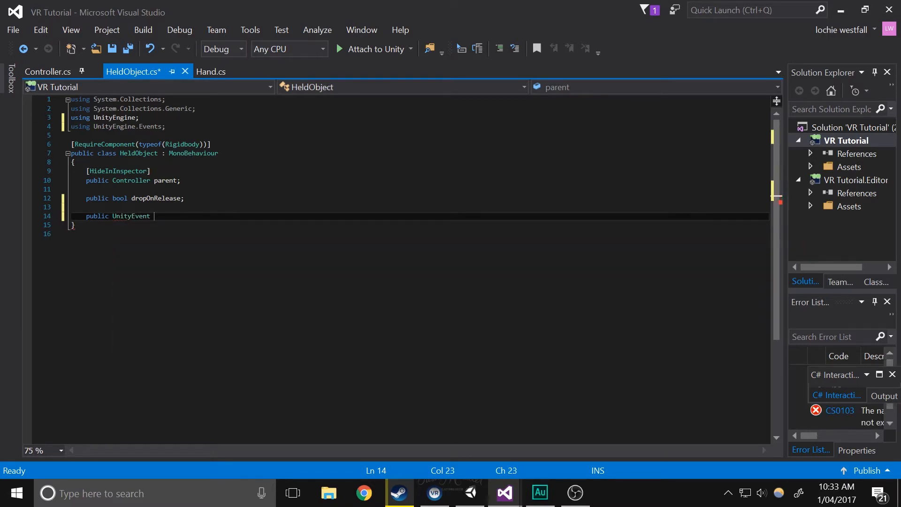
text(pickUp;)
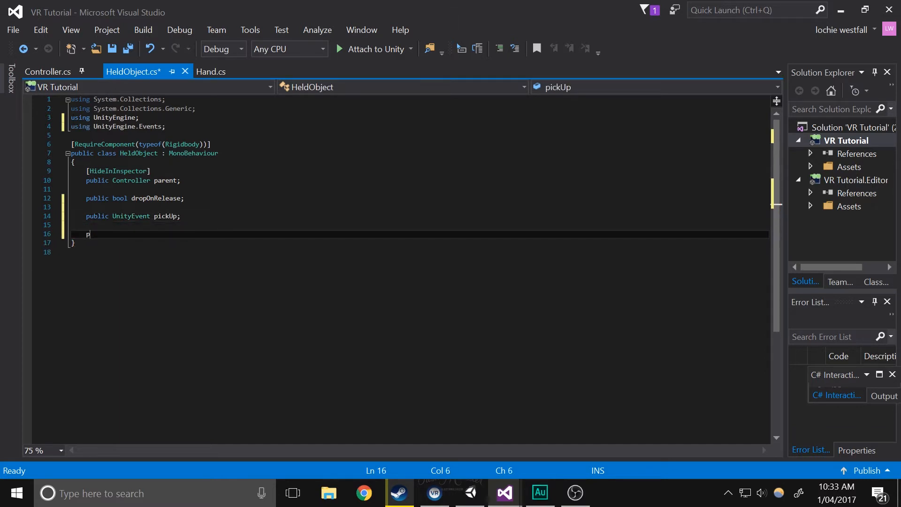
text(ublic unityEvent drop)
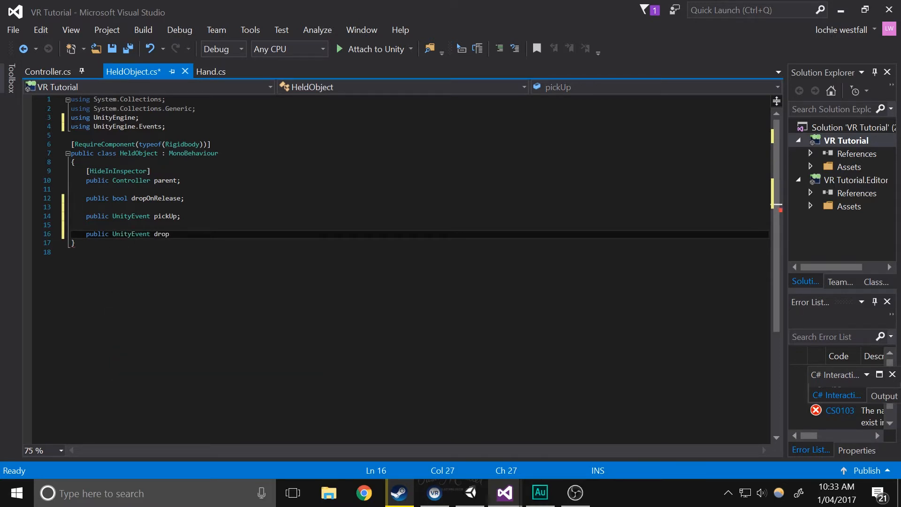
text(;)
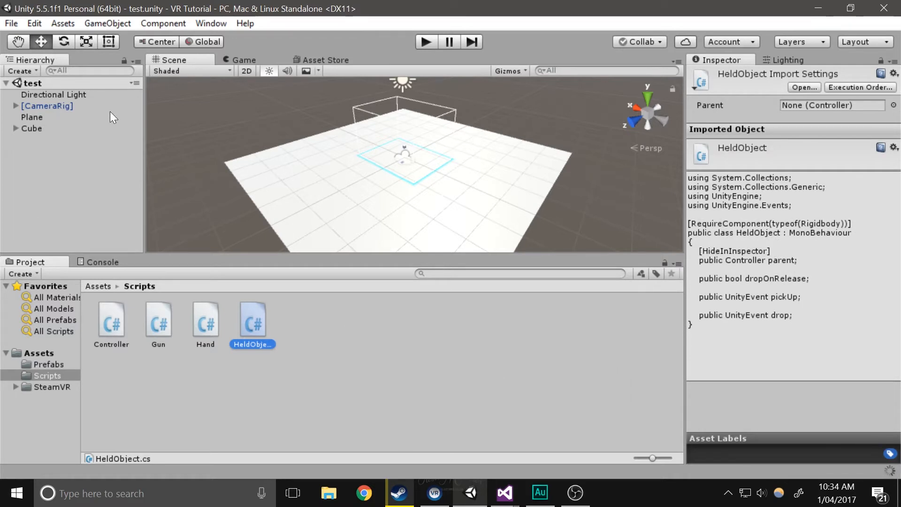
mouse_move(23, 135)
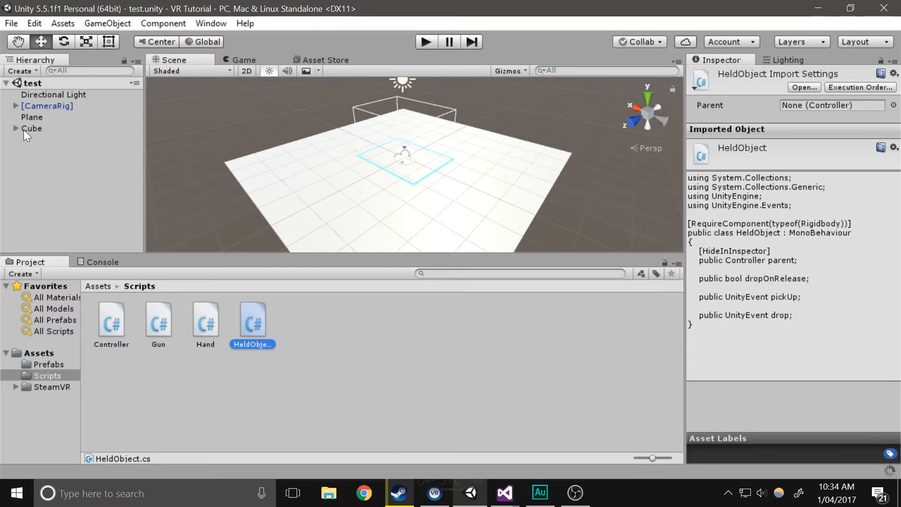
Select the Cube and add one empty listener entry to its Pick Up event list
click(32, 127)
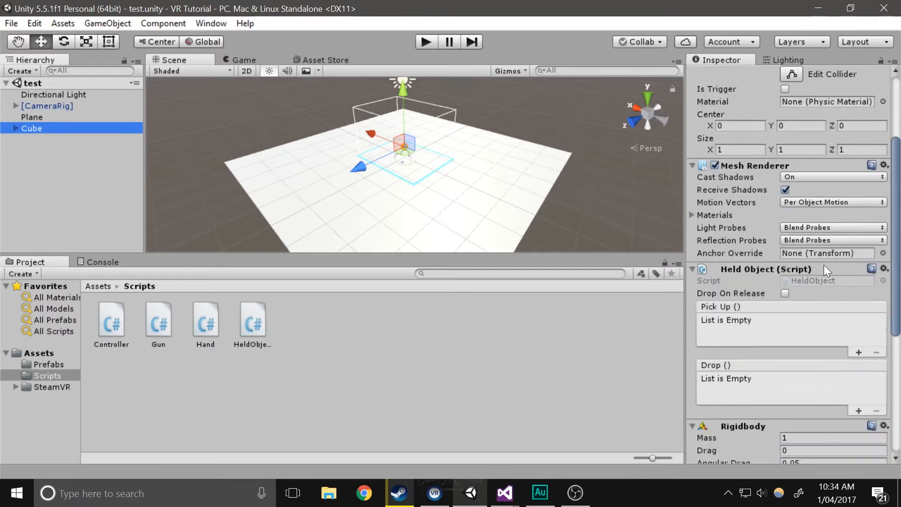
mouse_move(709, 345)
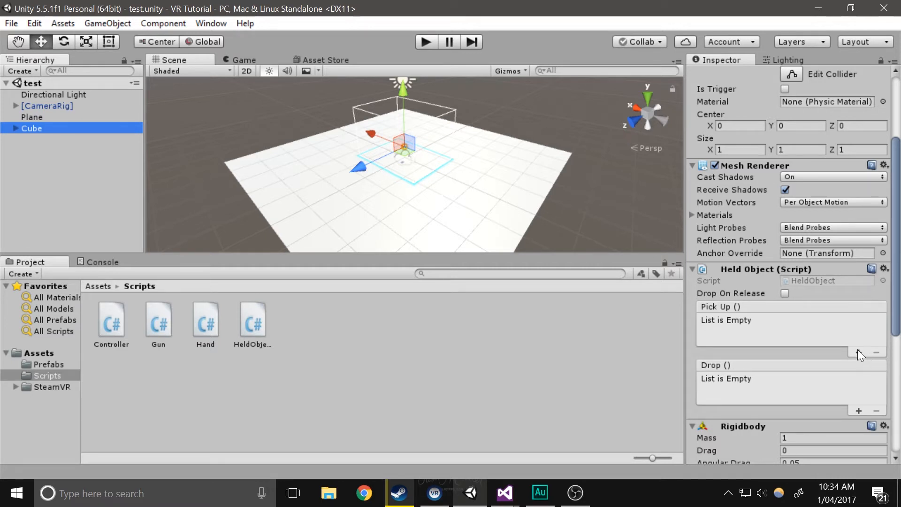
click(859, 351)
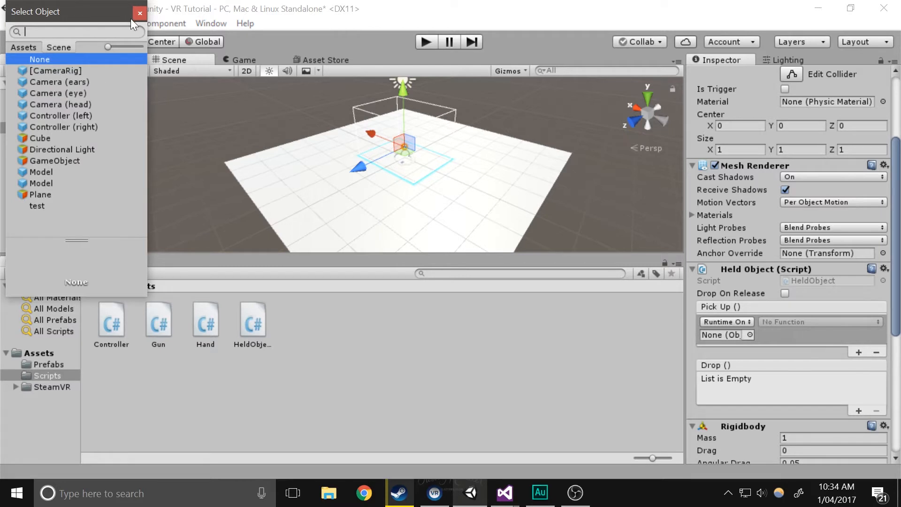
click(139, 13)
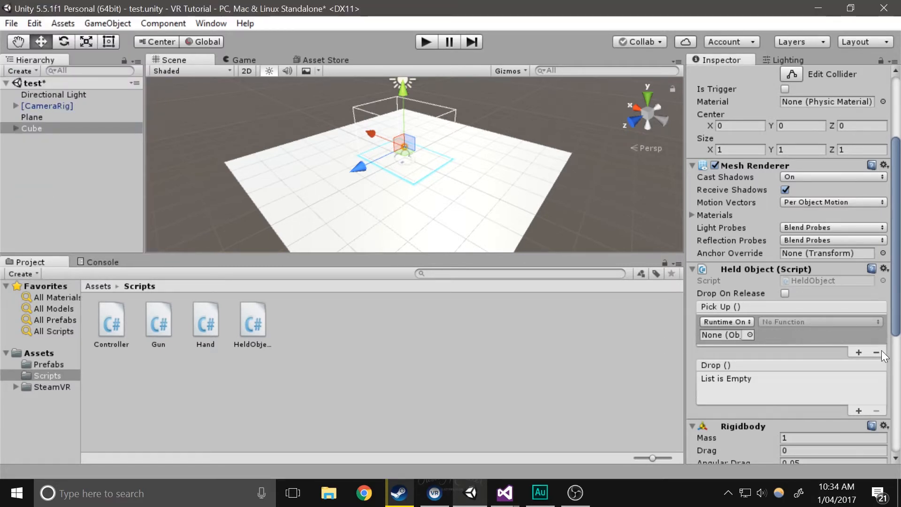
mouse_move(504, 492)
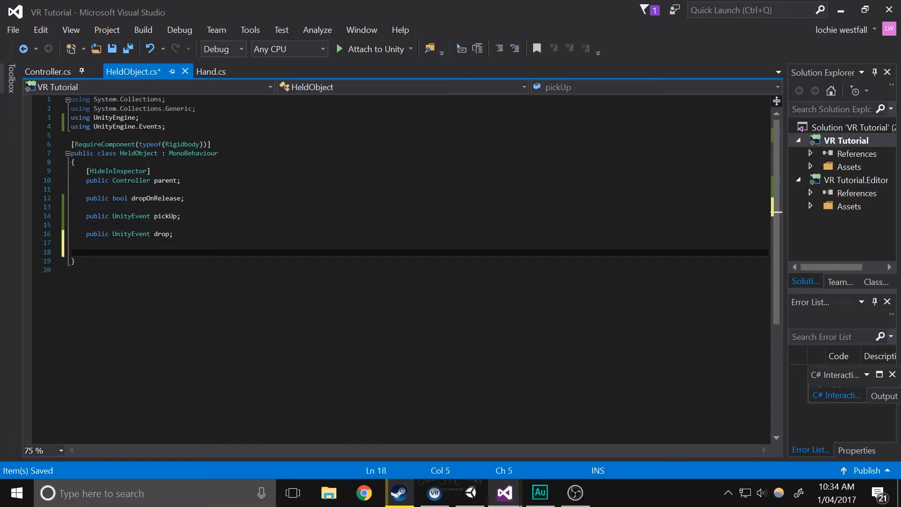
Add a public PickUp() method that calls pickUp.Invoke()
text(public void)
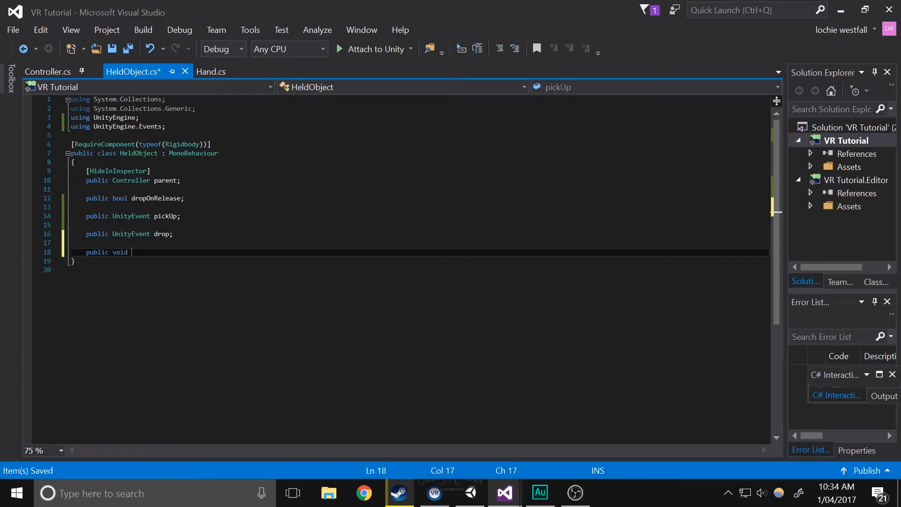
text(PickUp ()
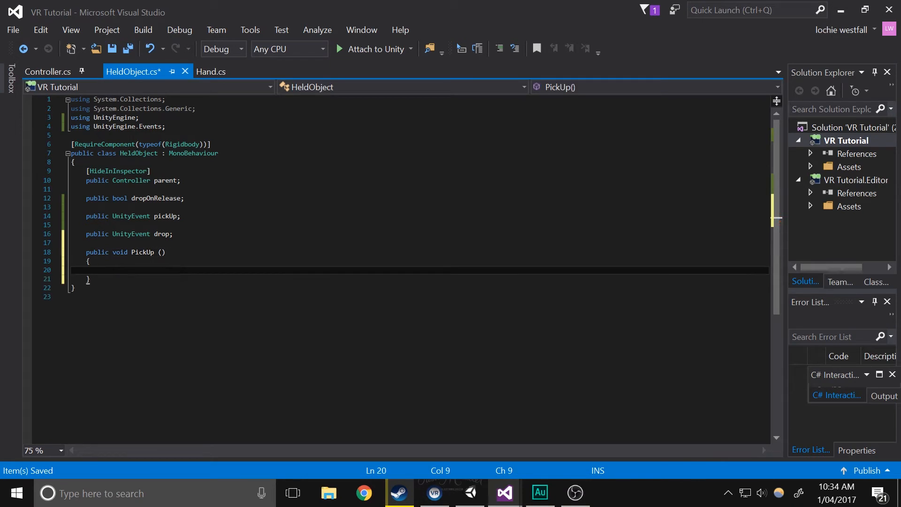
text(inv)
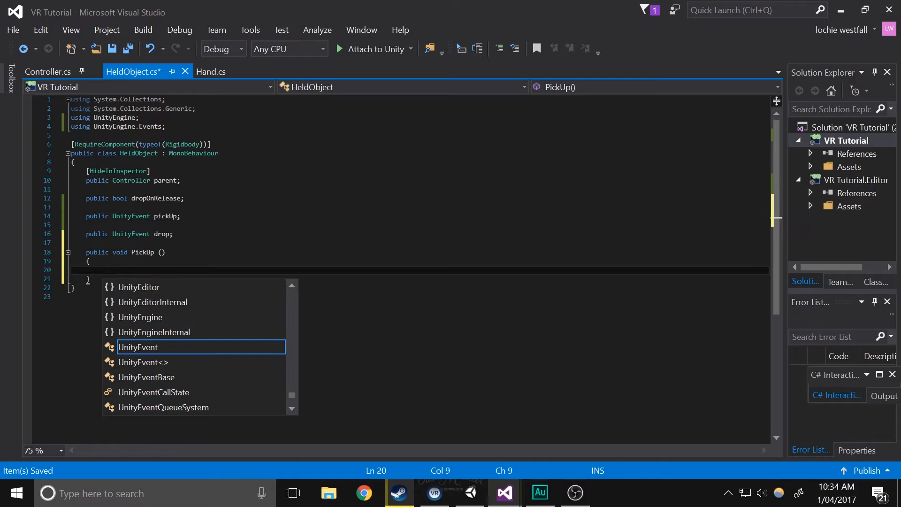
text(picku)
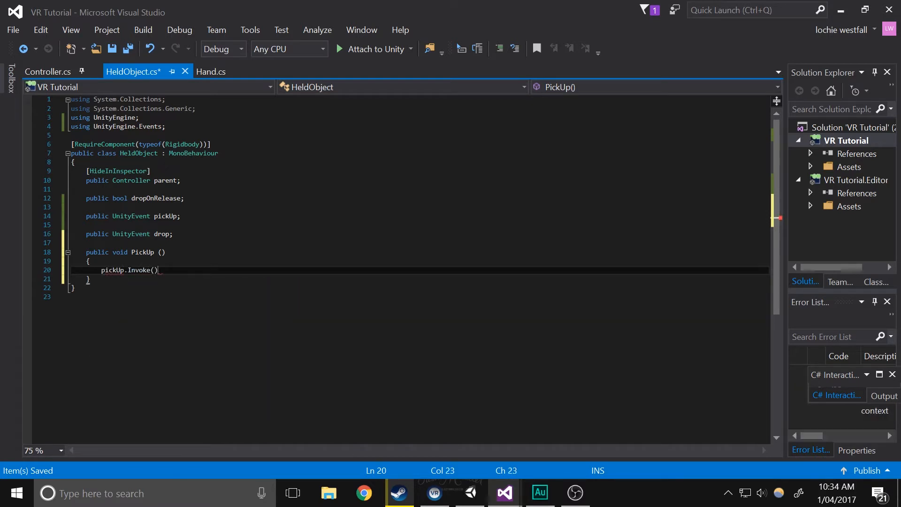
text(;)
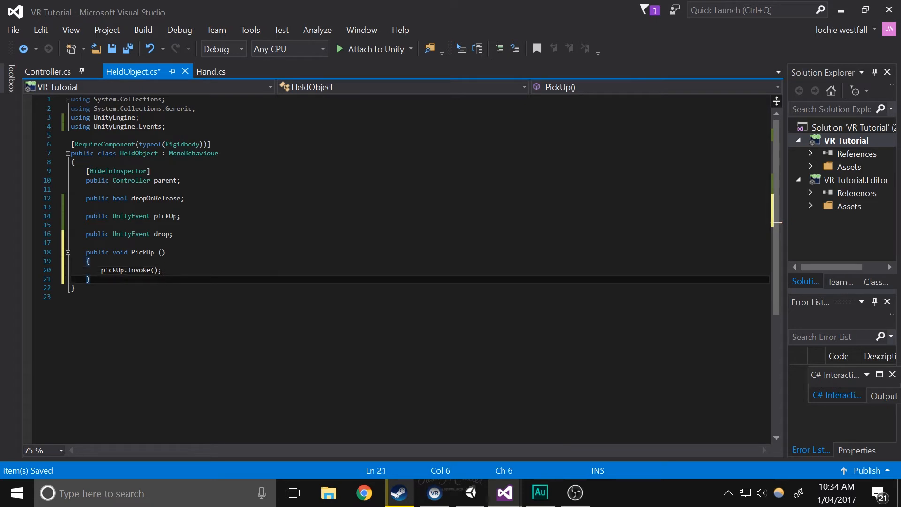
Add a public Drop() method that calls drop.Invoke()
text(public)
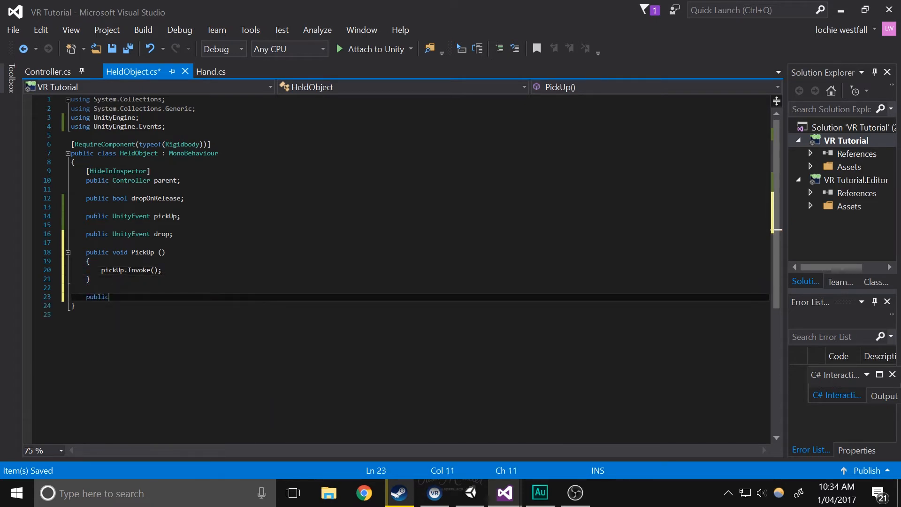
text(void Drop)
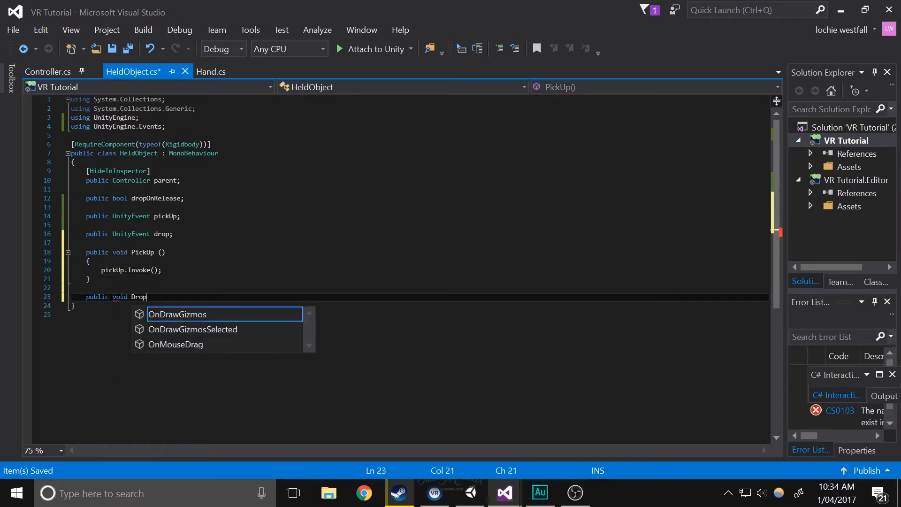
text(())
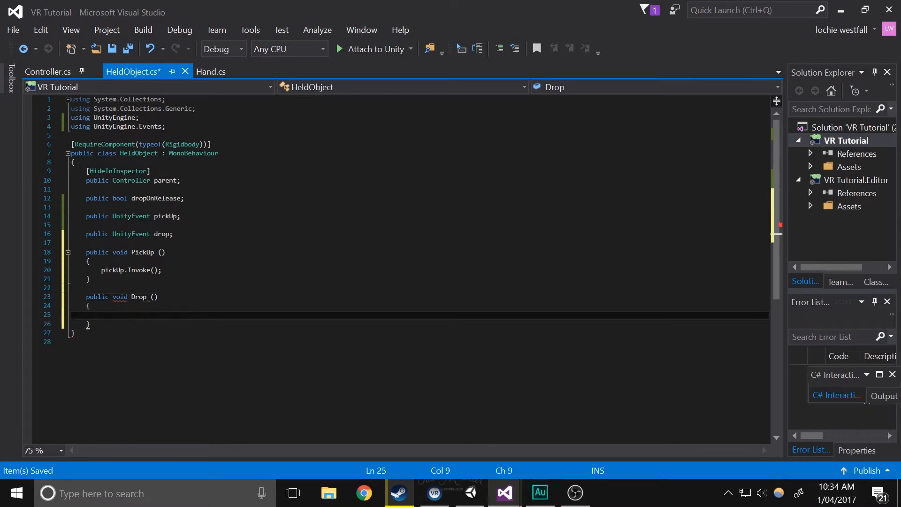
text(drop)
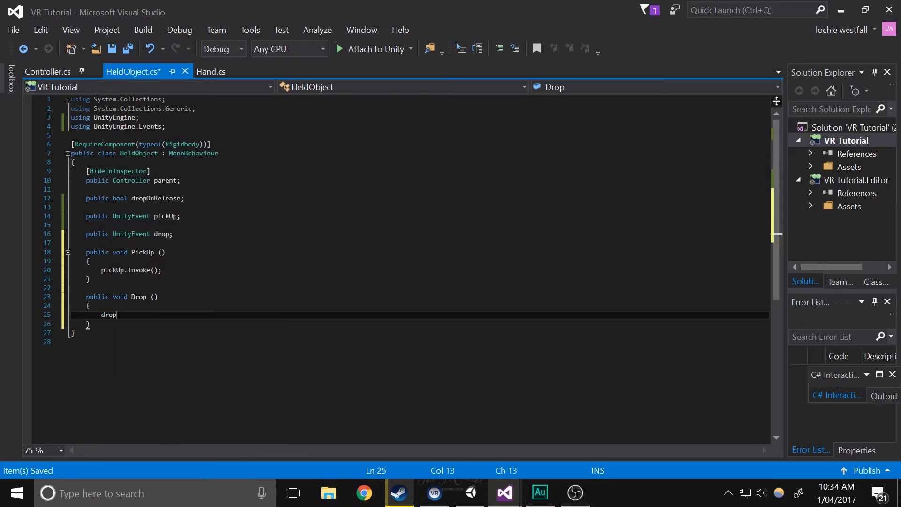
text(.Invoke)
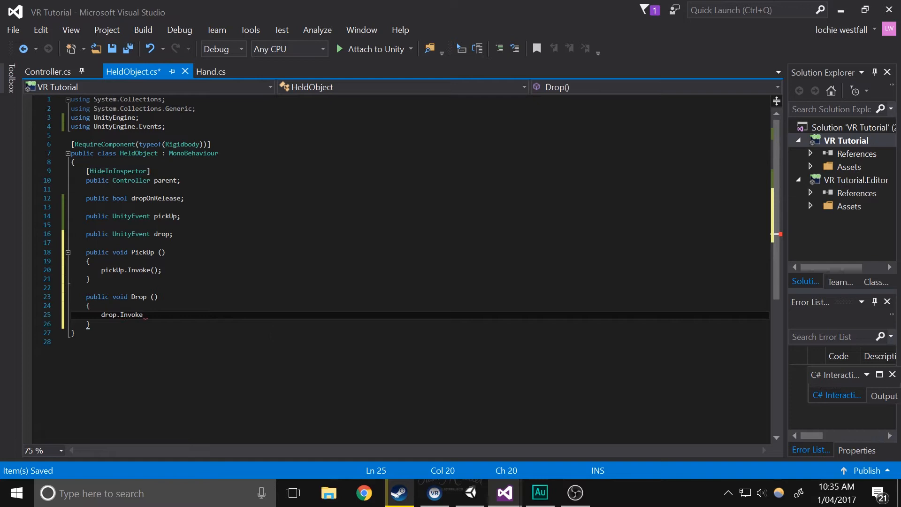
text(();)
text(public void Defaul)
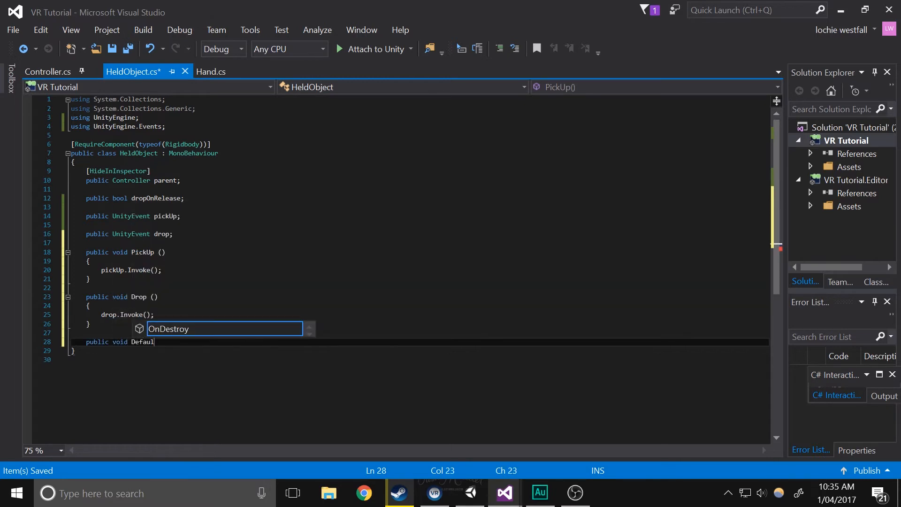
Add empty public DefaultDrop() and DefaultPickUp() methods below Drop
text(tDrop)
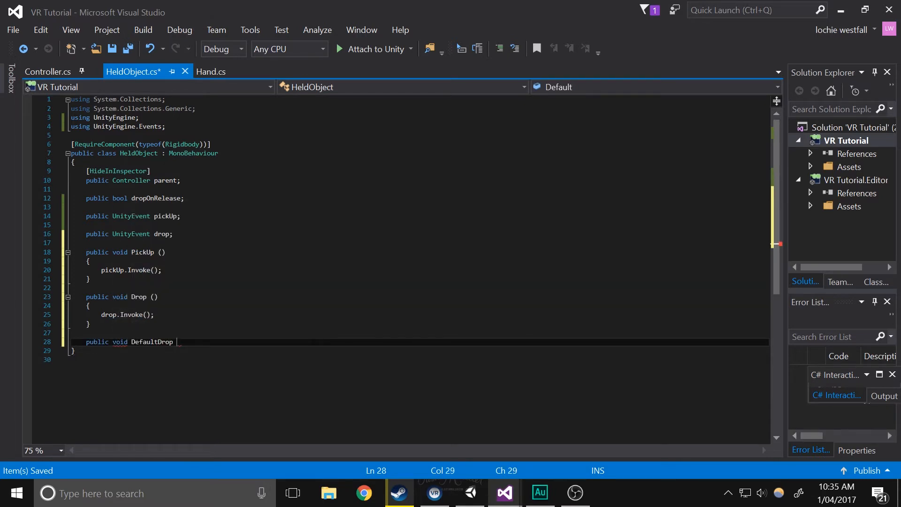
text(())
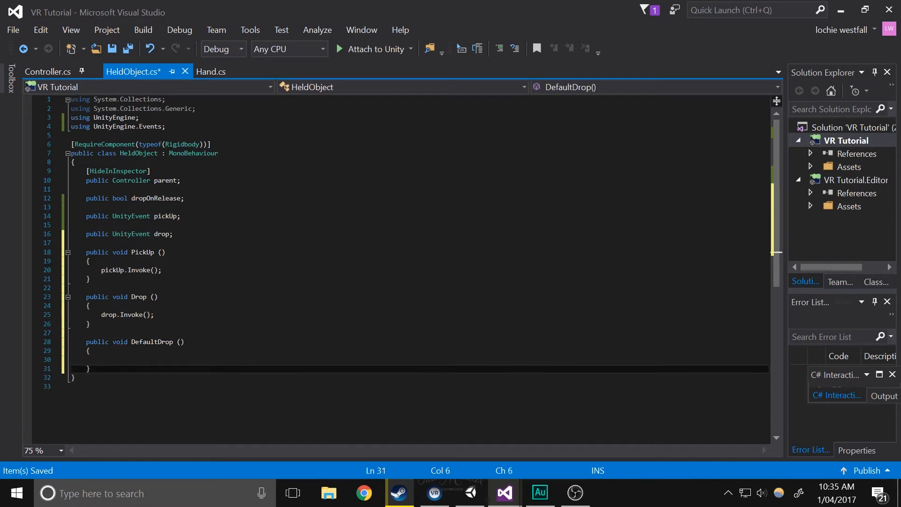
text(p)
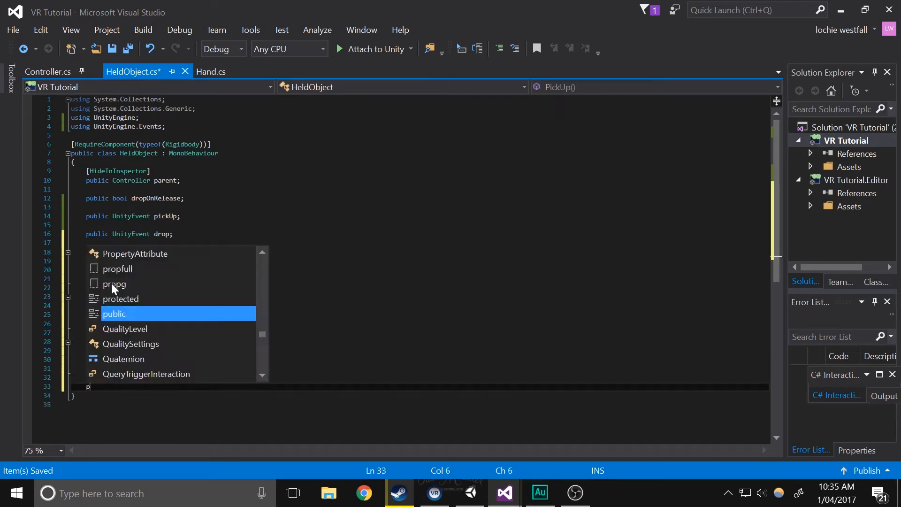
text(ublic void D)
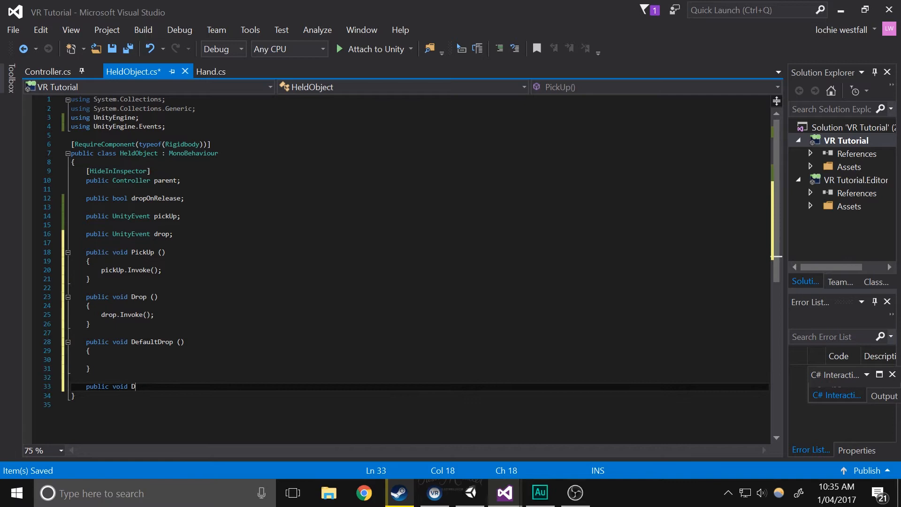
text(efauly)
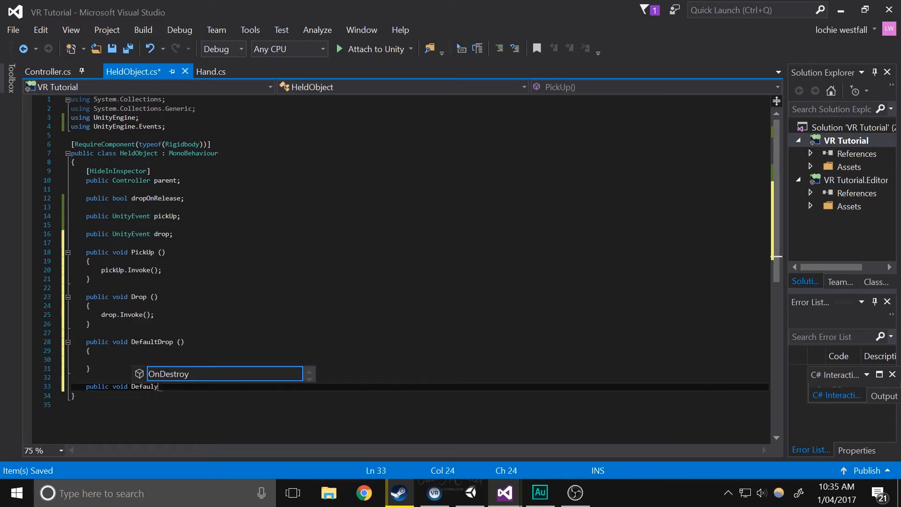
text(PickUp ()
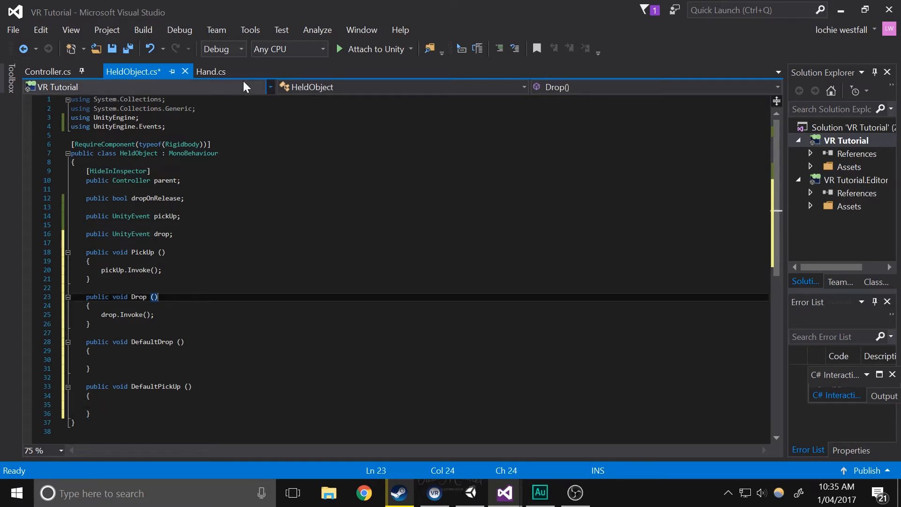
Review the grab/release code in Hand.cs and the Controller script, then return to HeldObject.cs
click(210, 71)
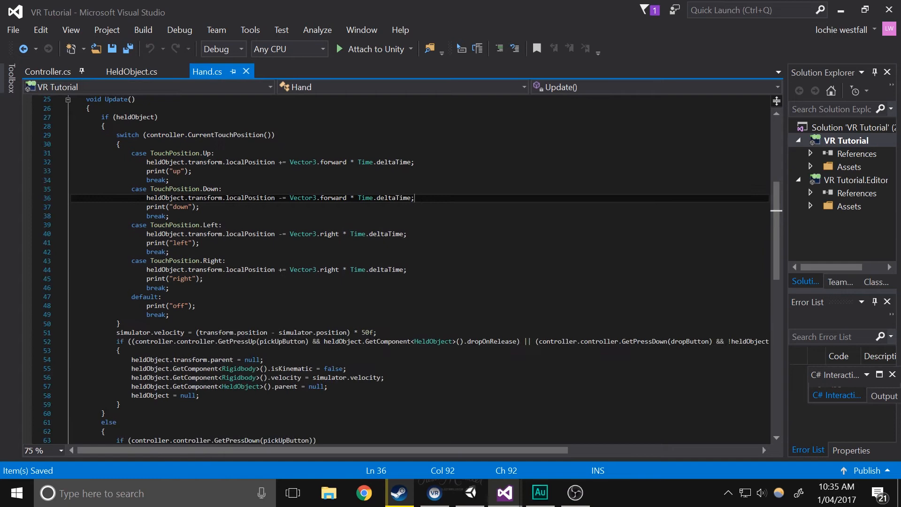
scroll(down, 3)
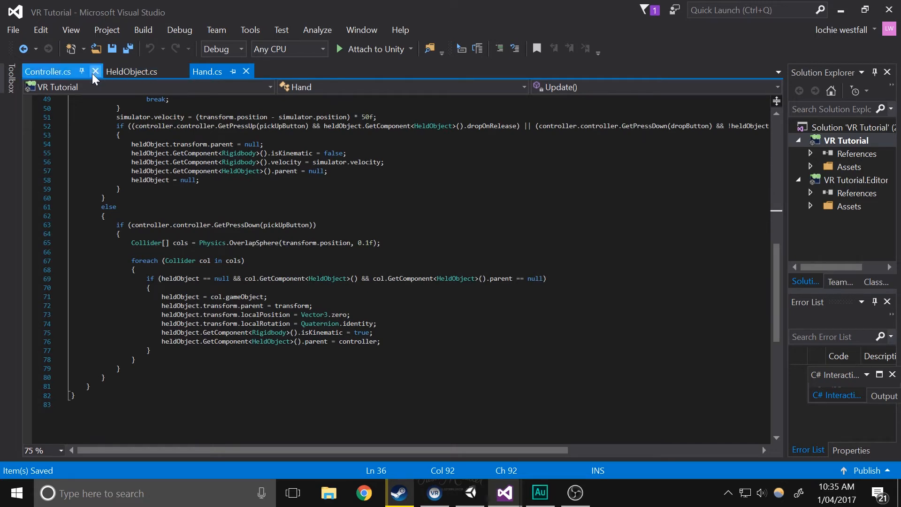
click(47, 72)
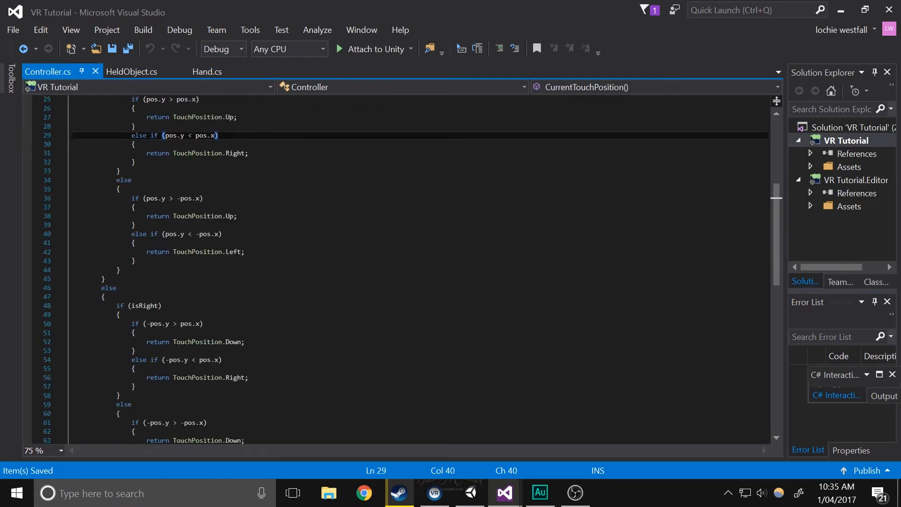
click(132, 71)
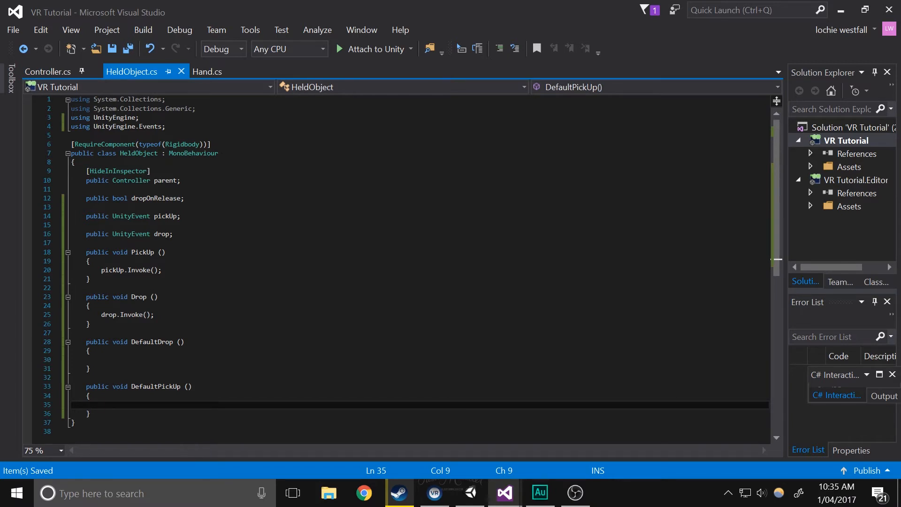
Make Drop() call DefaultDrop() when drop.GetPersistentEventCount() == 0
text(animation)
text(if)
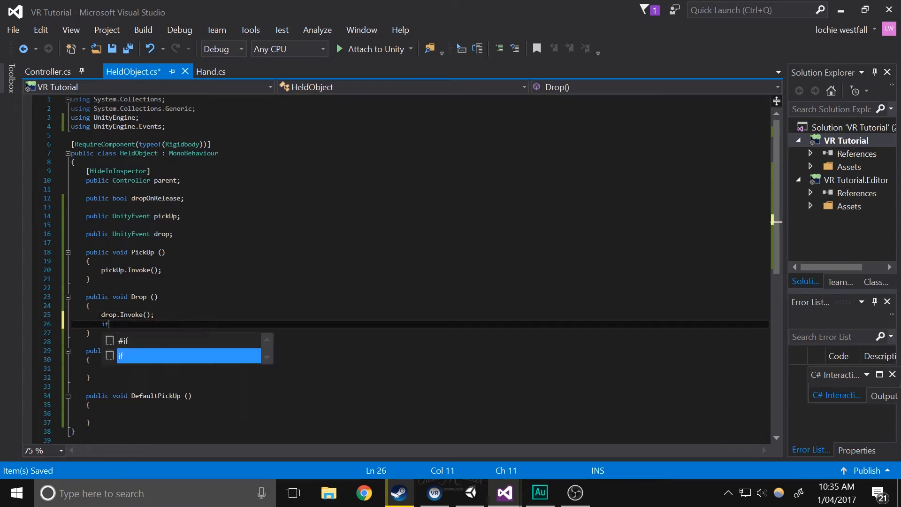
text((dro))
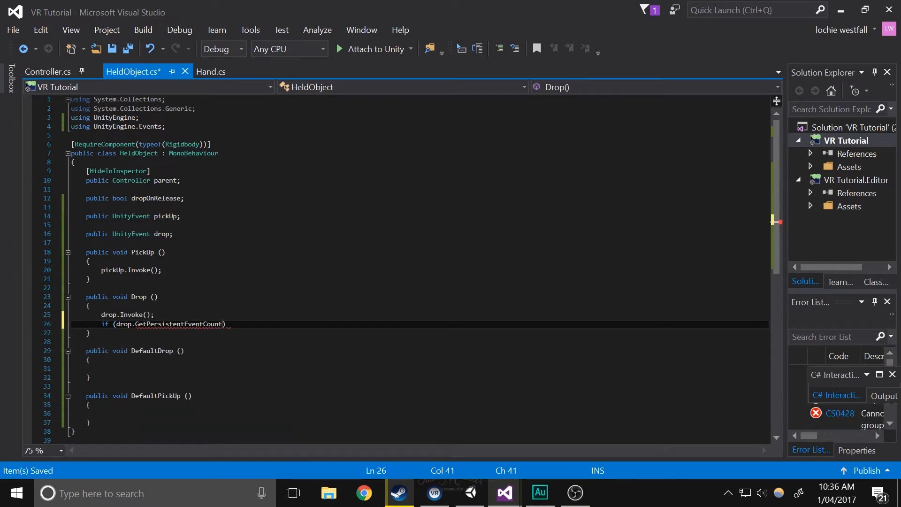
text(() == 0))
text({)
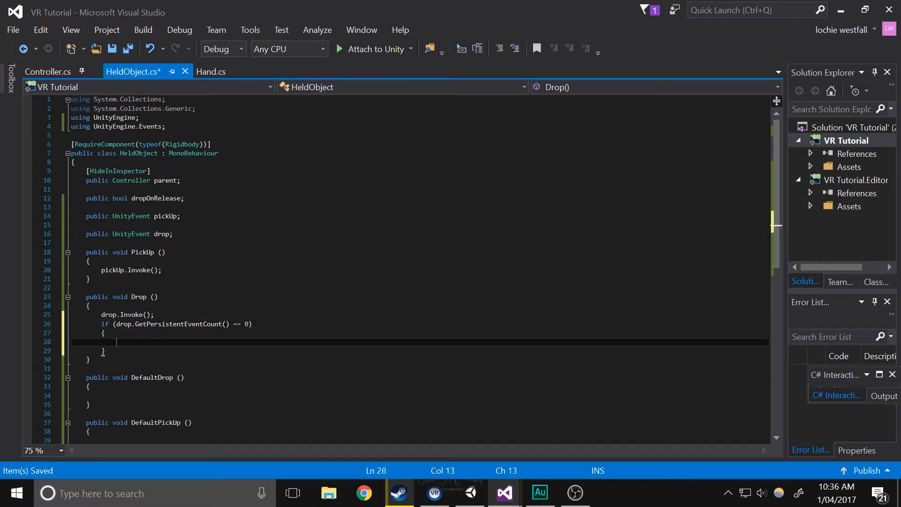
text(defa)
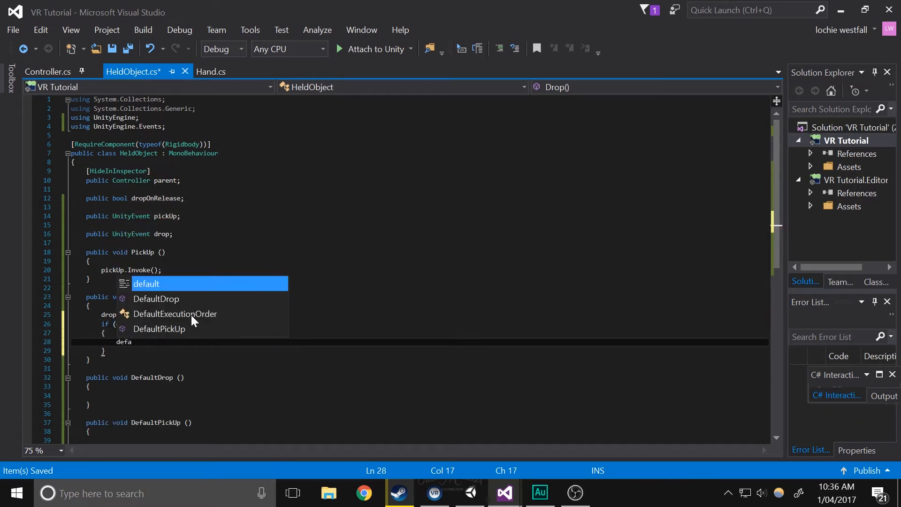
text(DefaultDrop();)
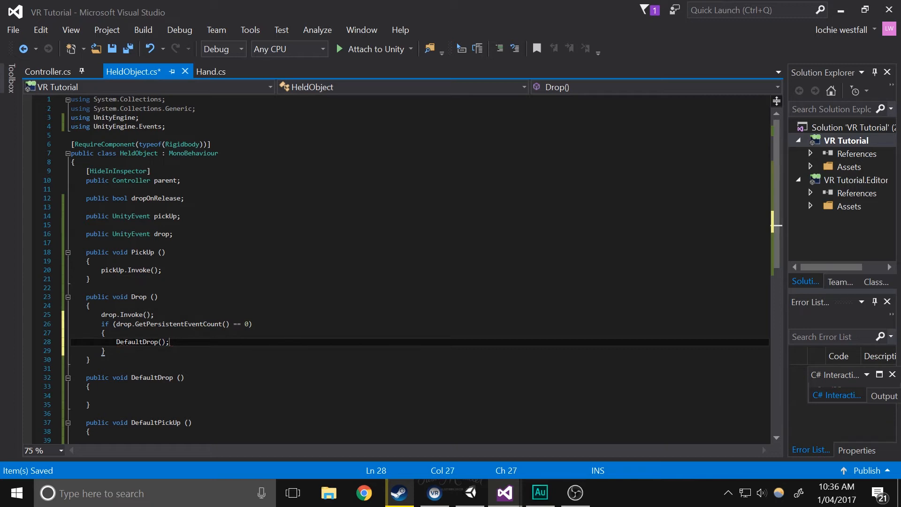
Make PickUp() call DefaultPickUp() when pickUp.GetPersistentEventCount() == 0
text(pi)
text(if)
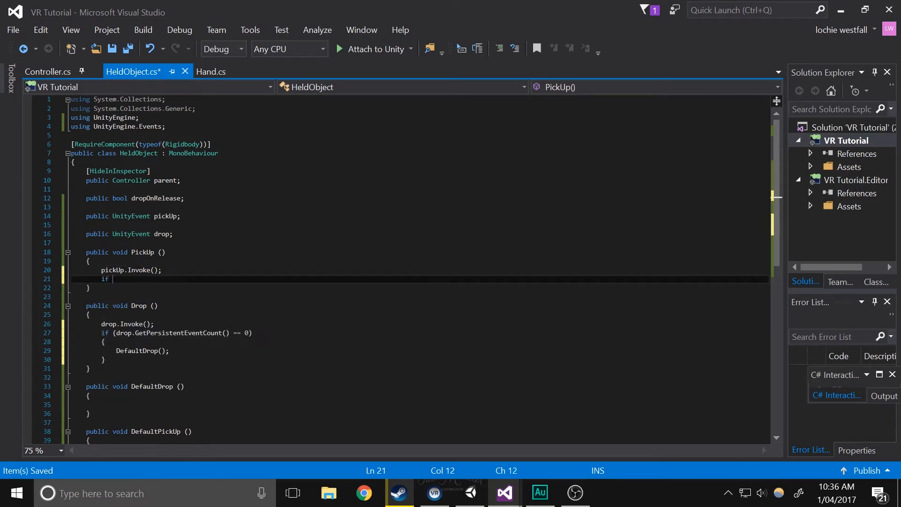
text((pick))
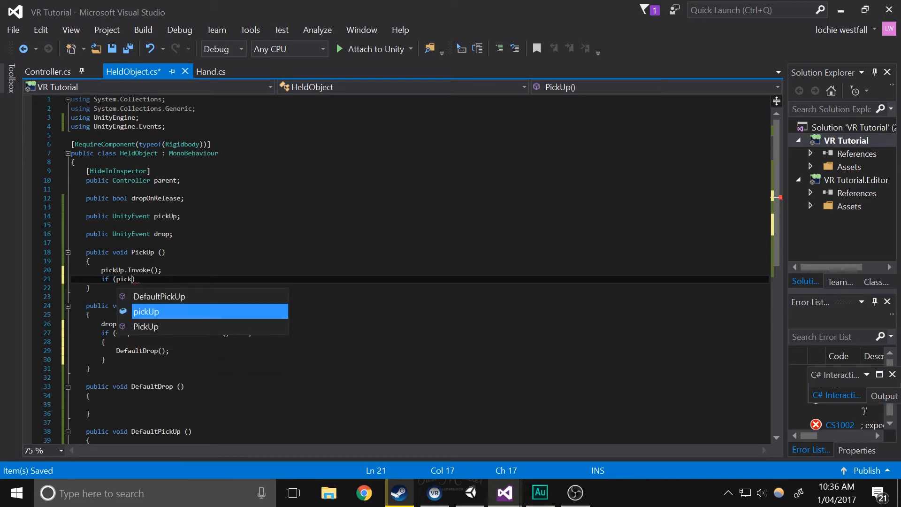
key(Tab)
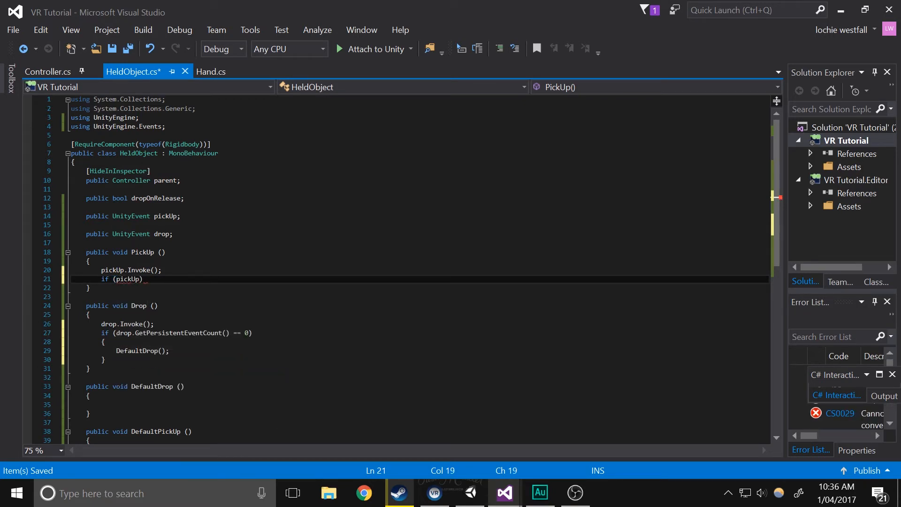
text(.get)
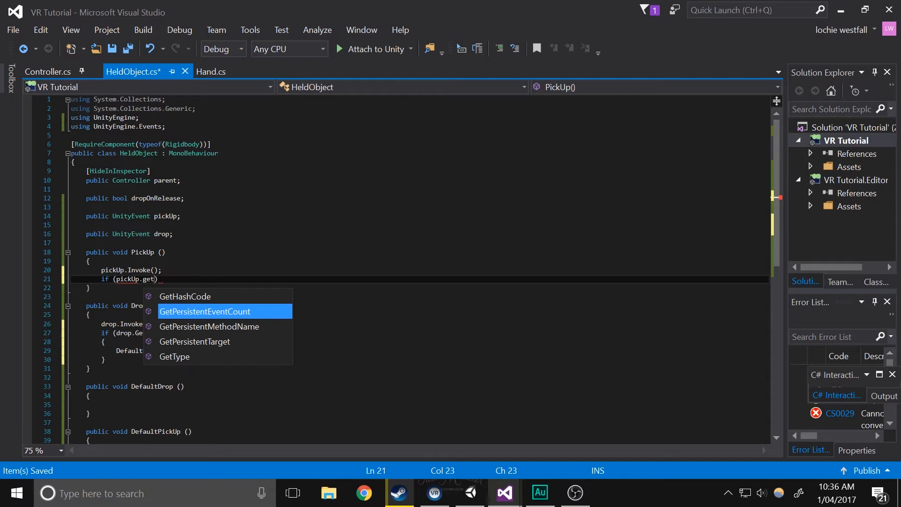
key(Tab)
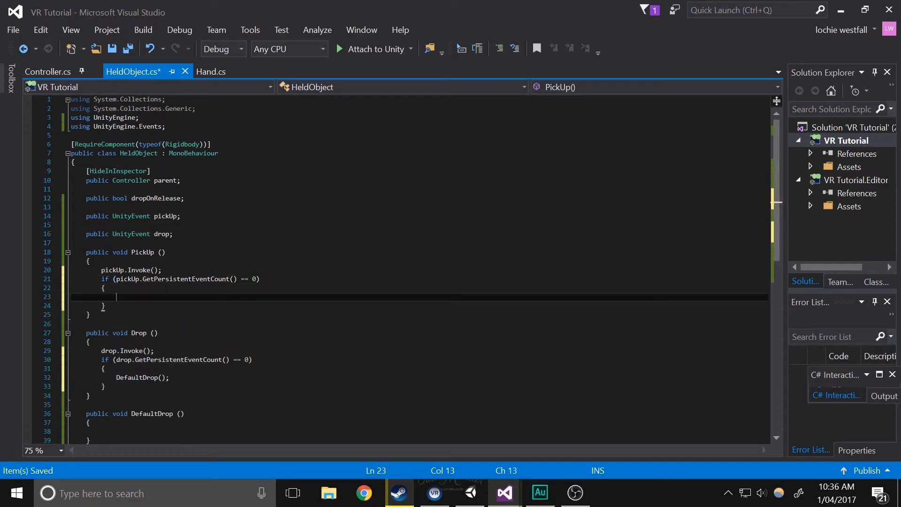
text(pickUp)
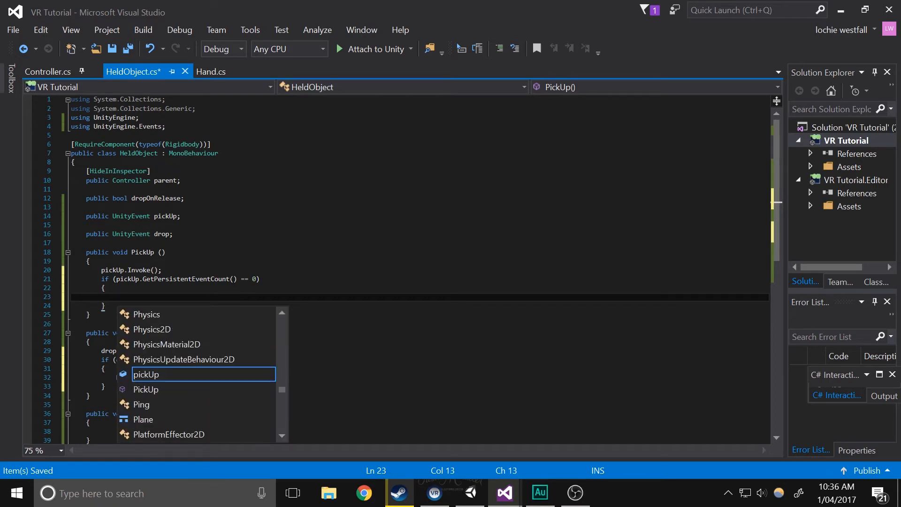
text(defa)
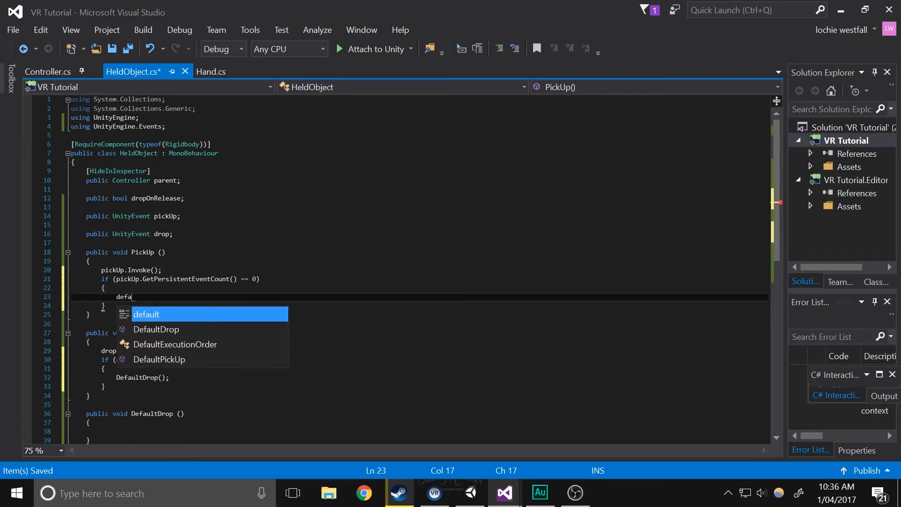
text(DefaultPickUp();)
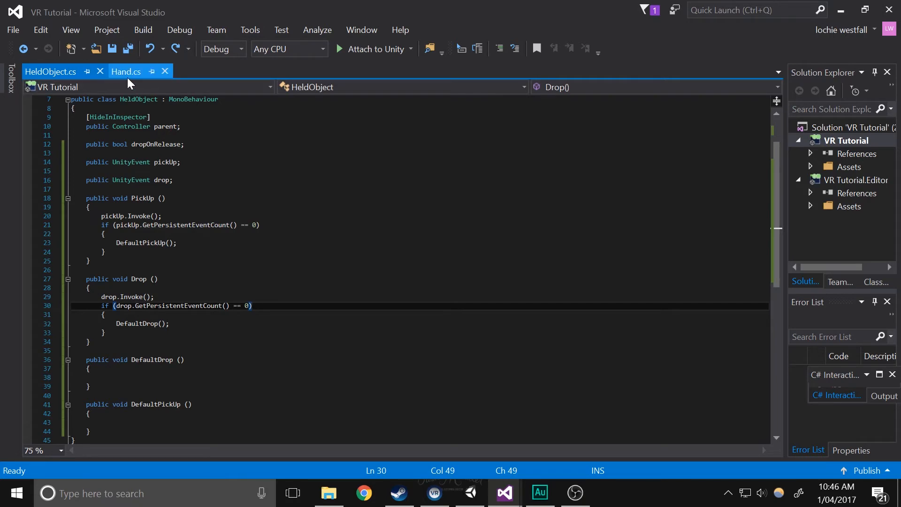
Cut the release lines out of Hand.cs and paste them into HeldObject's DefaultDrop()
click(126, 72)
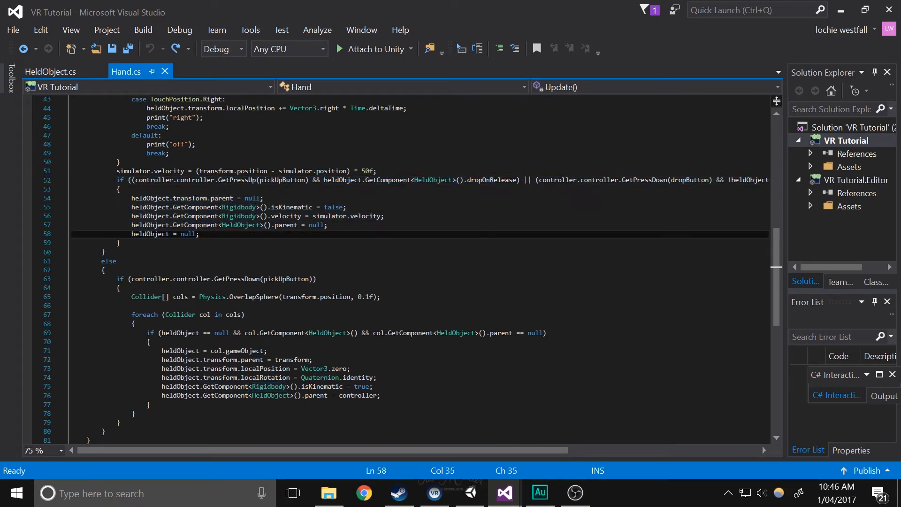
drag(129, 198, 327, 224)
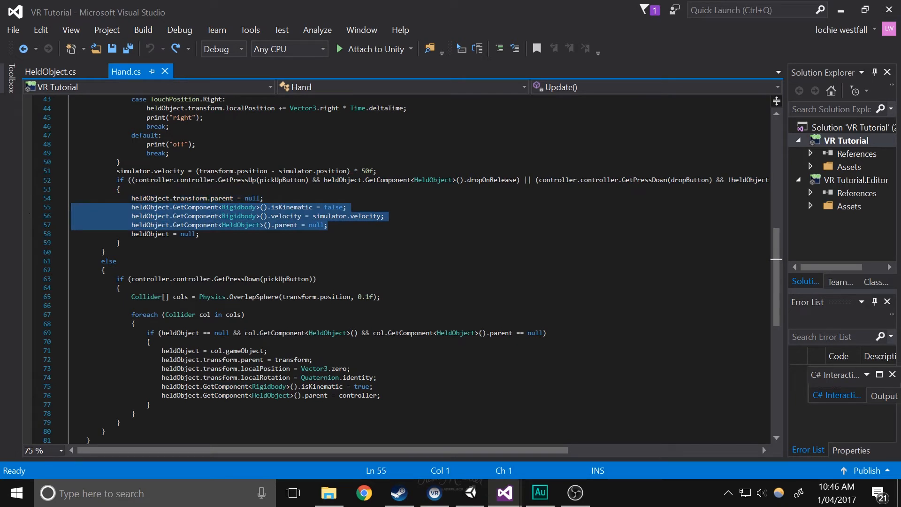
key(Delete)
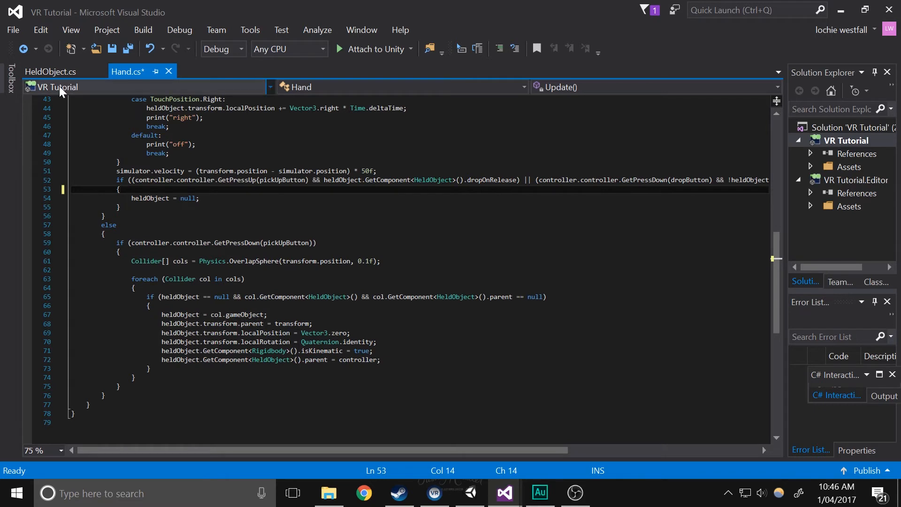
click(51, 72)
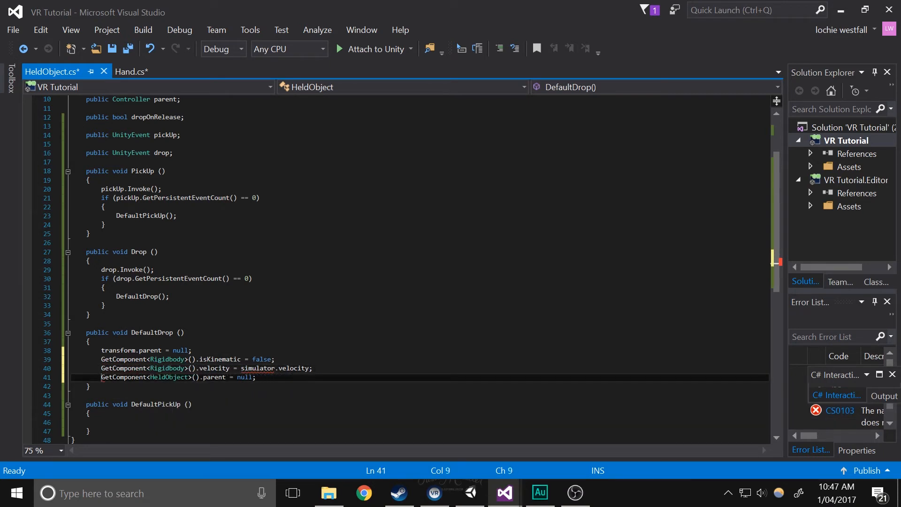
click(132, 72)
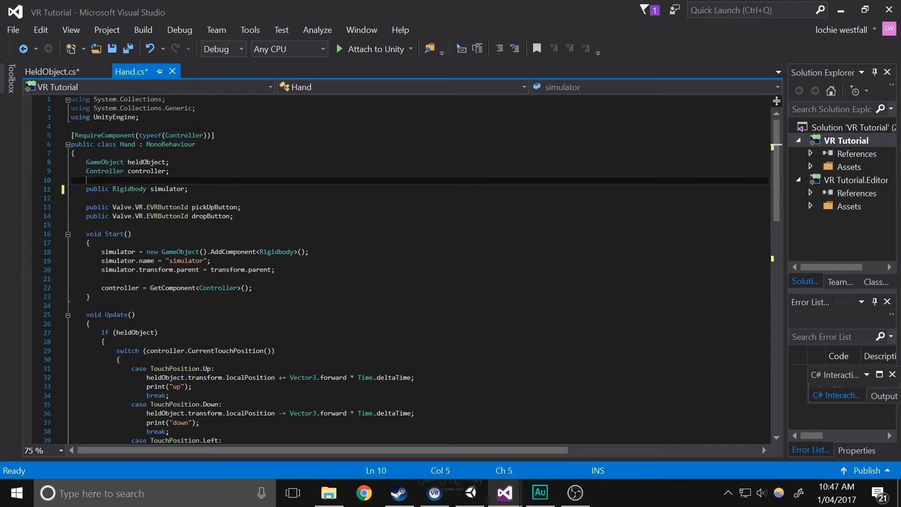
Mark Hand's simulator [HideInInspector] and read drop velocity from parent.GetComponent<Hand>().simulator
text([hh)
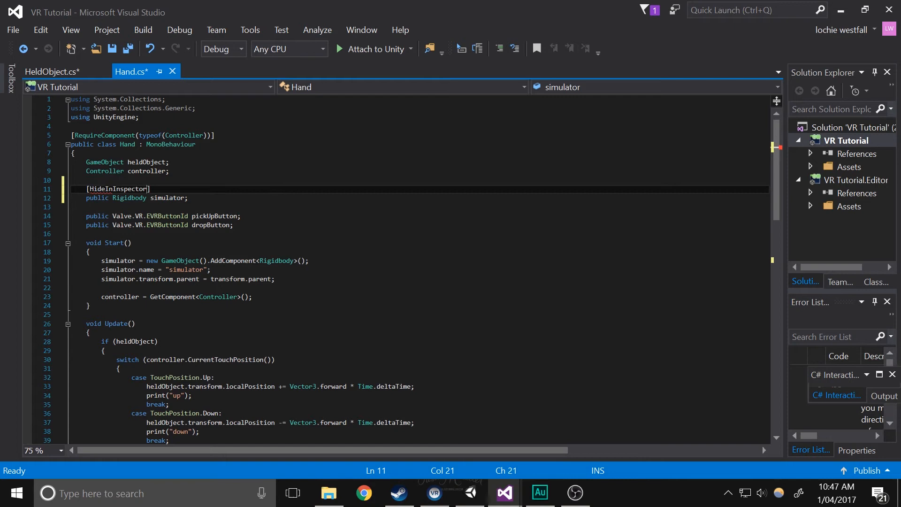
click(52, 71)
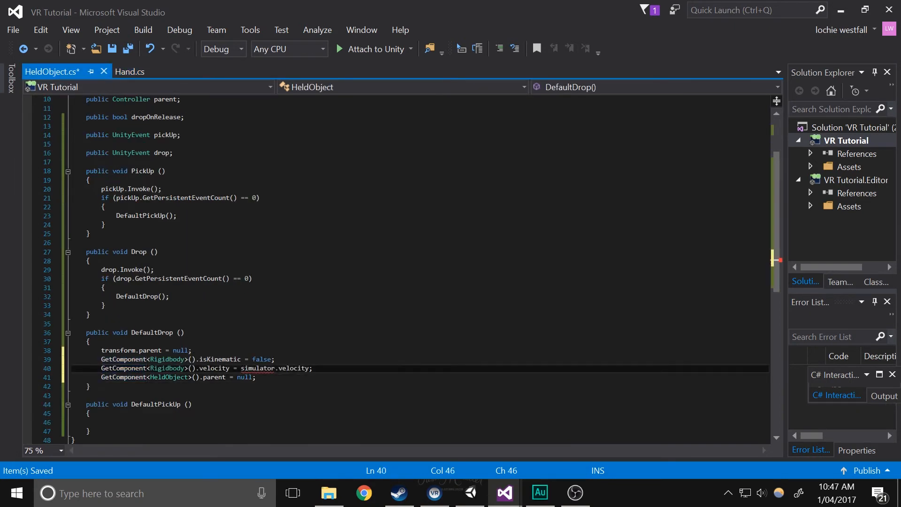
text(parent.GetComponent<Hand>().)
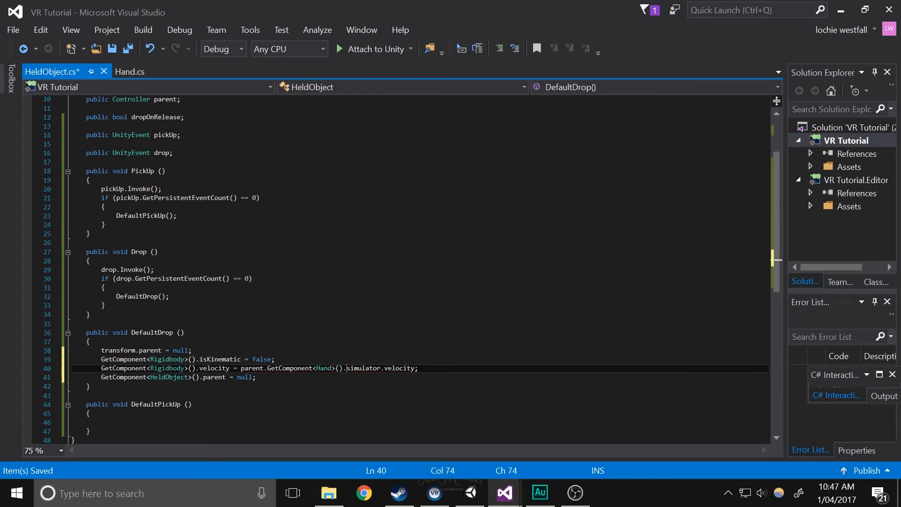
Add parent = null; after the if block in Drop()
click(150, 295)
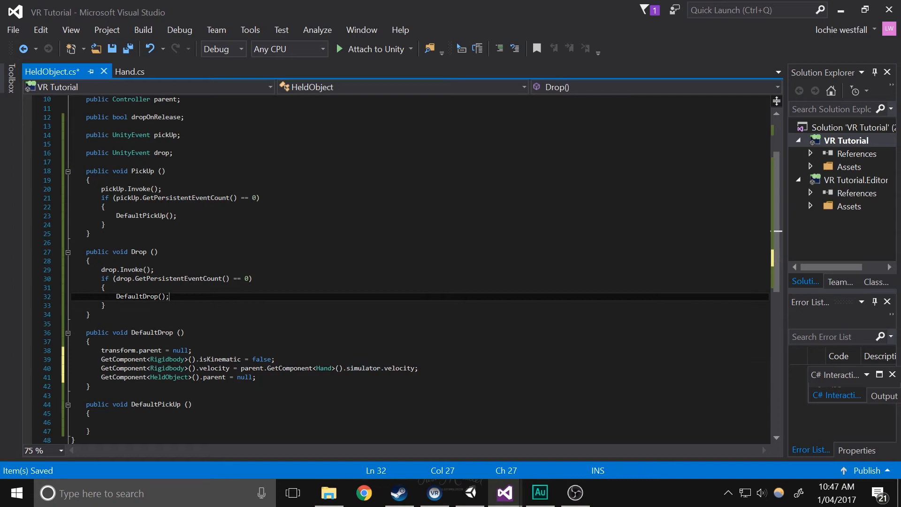
key(Enter)
text(parent =)
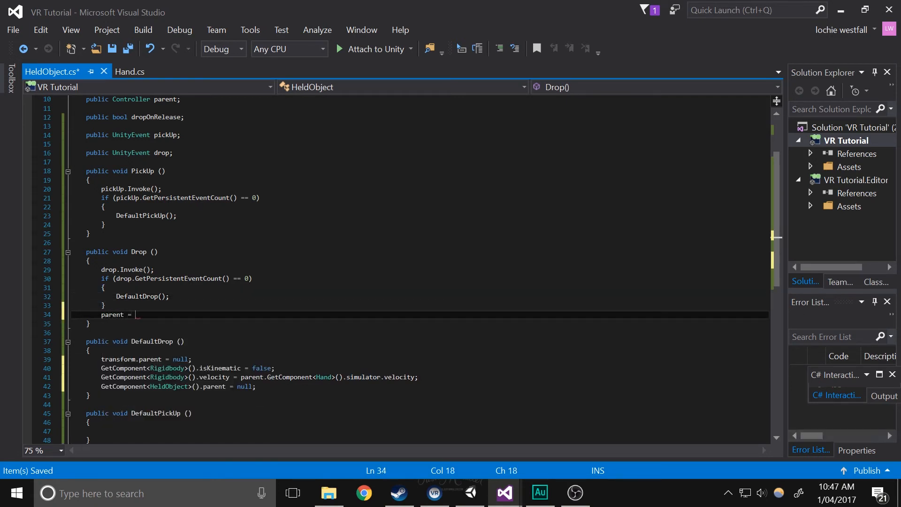
text(null;)
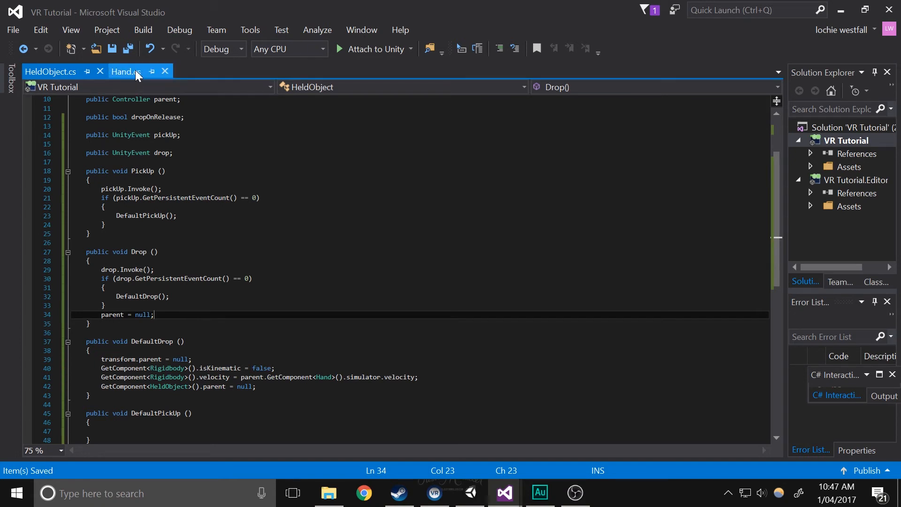
mouse_move(136, 75)
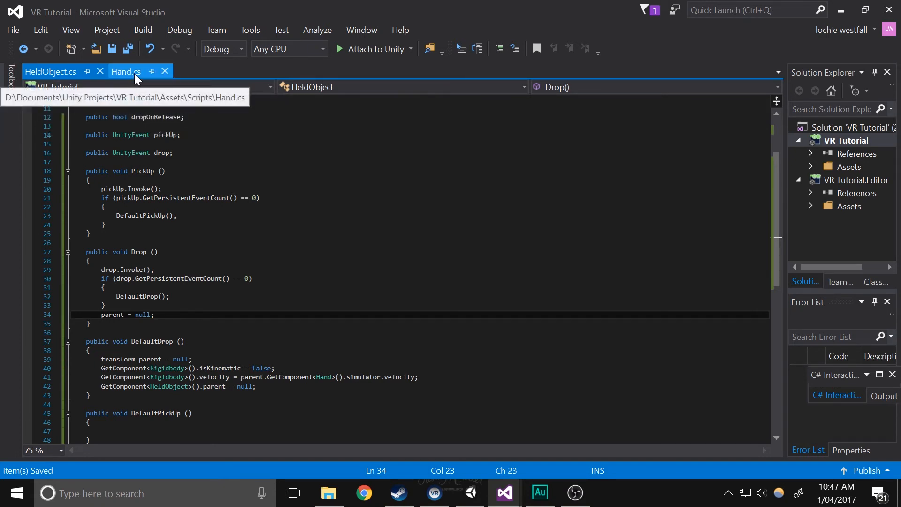
Cut the attach lines (parent, zero position, identity rotation, kinematic) from Hand.cs into DefaultPickUp()
click(125, 72)
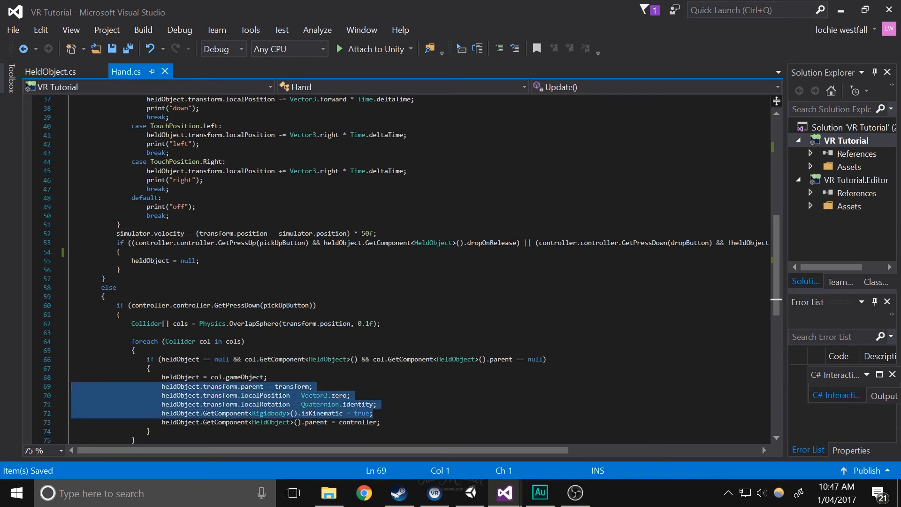
key(Delete)
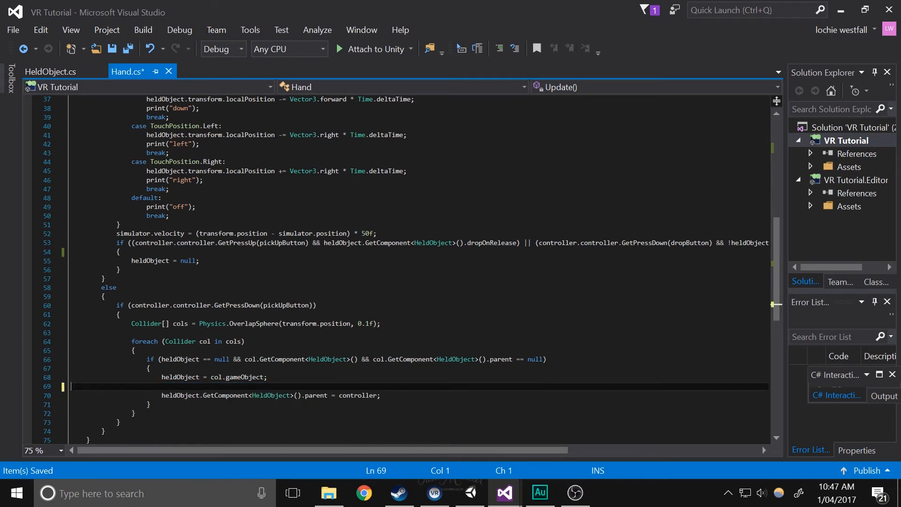
click(49, 72)
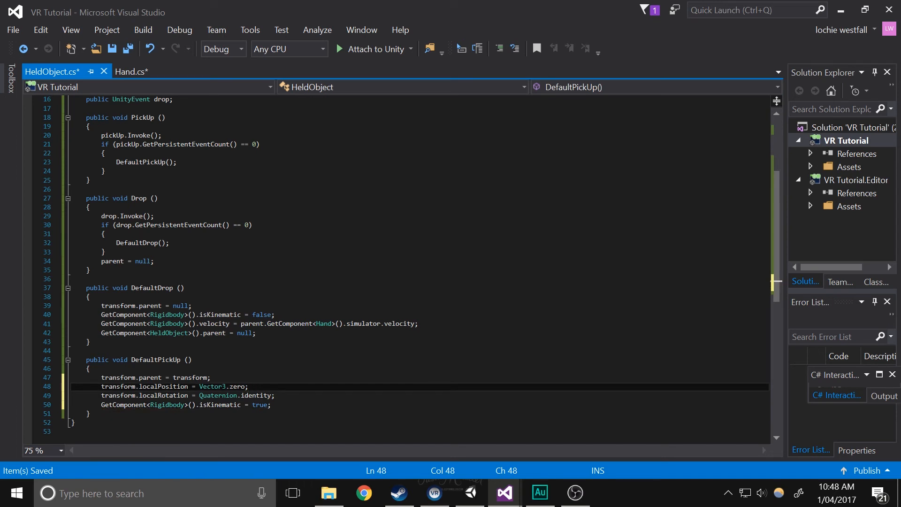
click(85, 351)
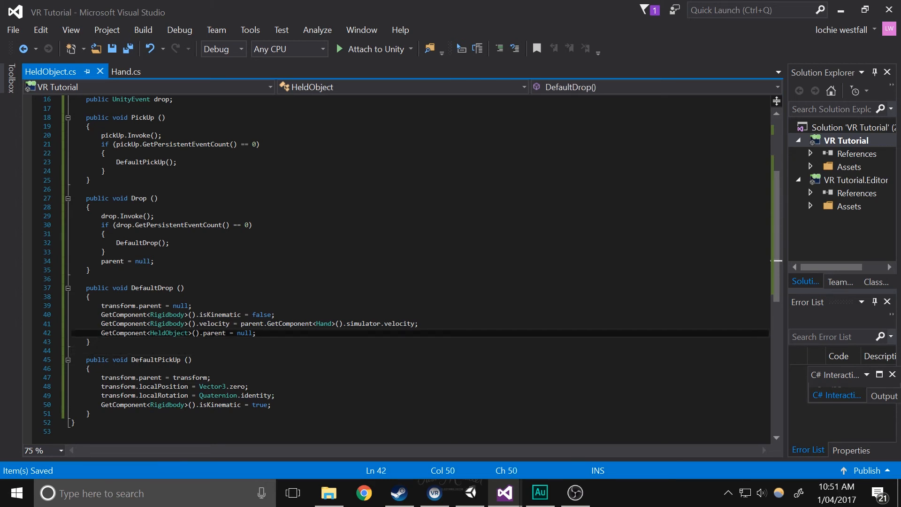
In Hand.cs call heldObject.GetComponent<HeldObject>().PickUp() on grab and .Drop() on release, and save
click(124, 72)
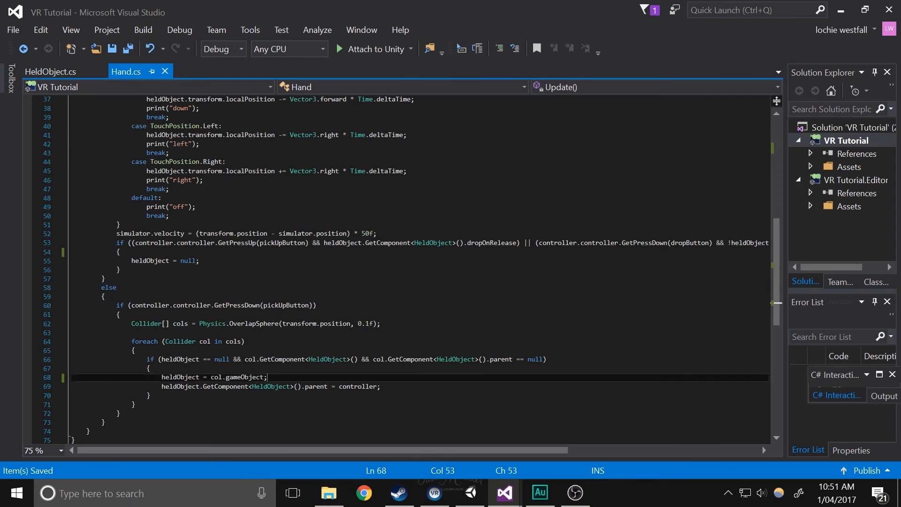
text(.)
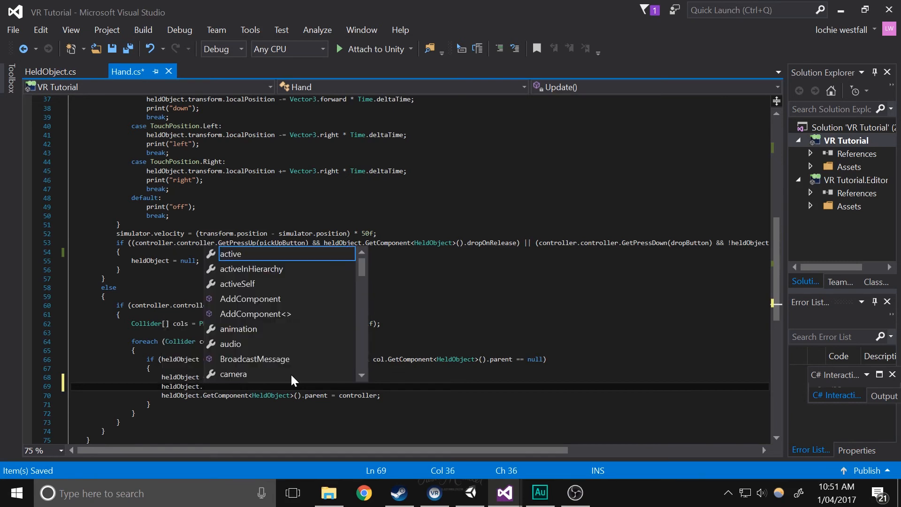
text(GetComponent<>)
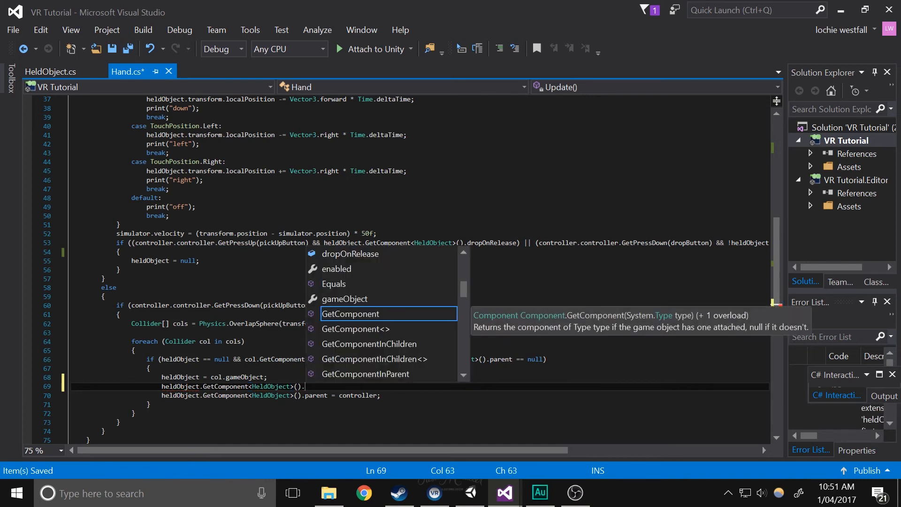
text(parent[i)
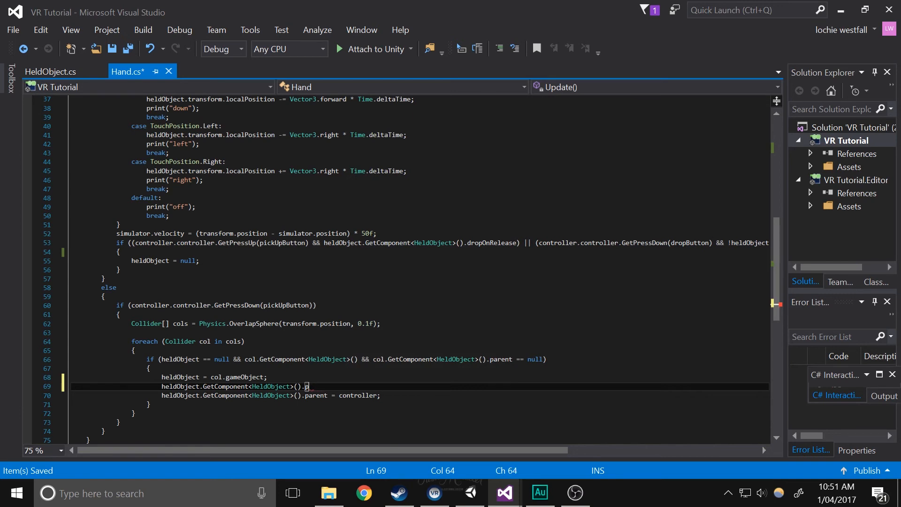
text(pick)
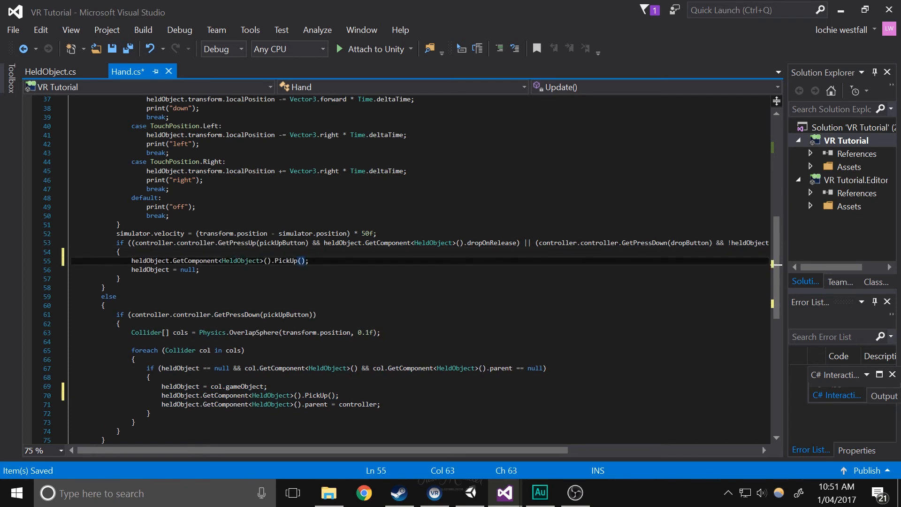
text(dr)
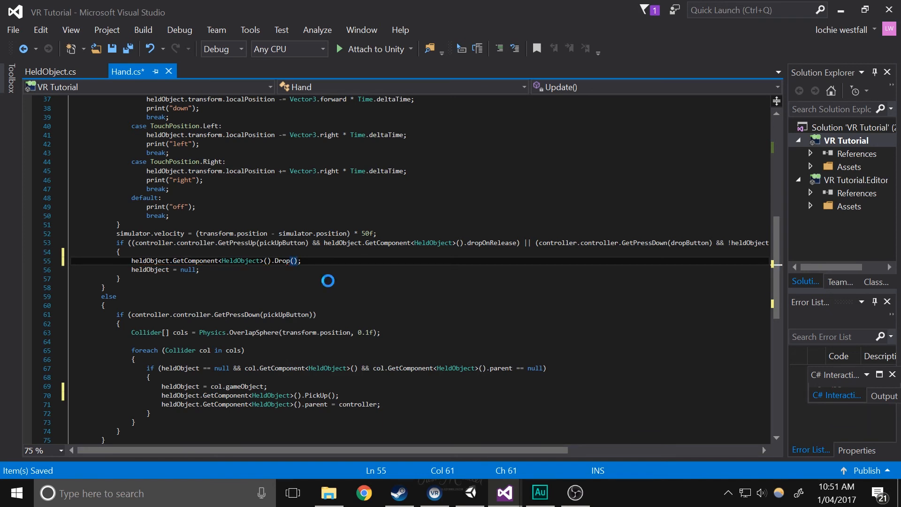
key(Ctrl+S)
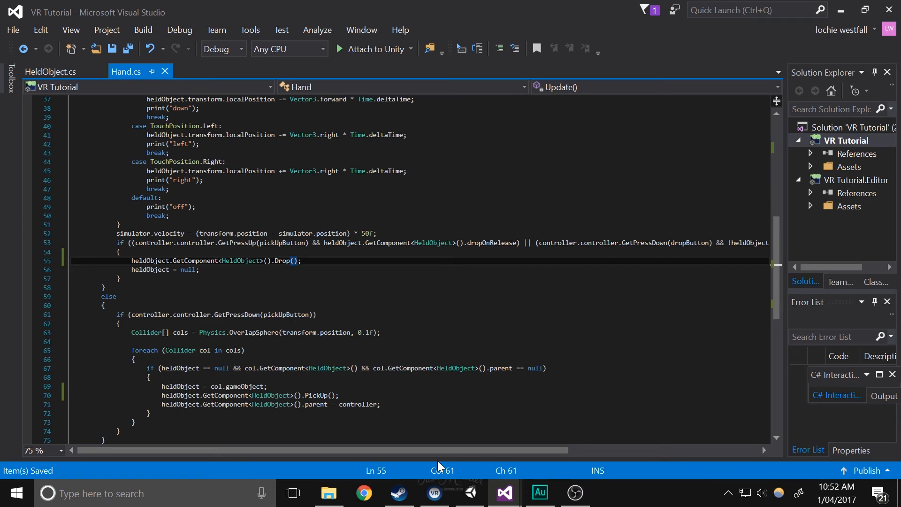
click(50, 71)
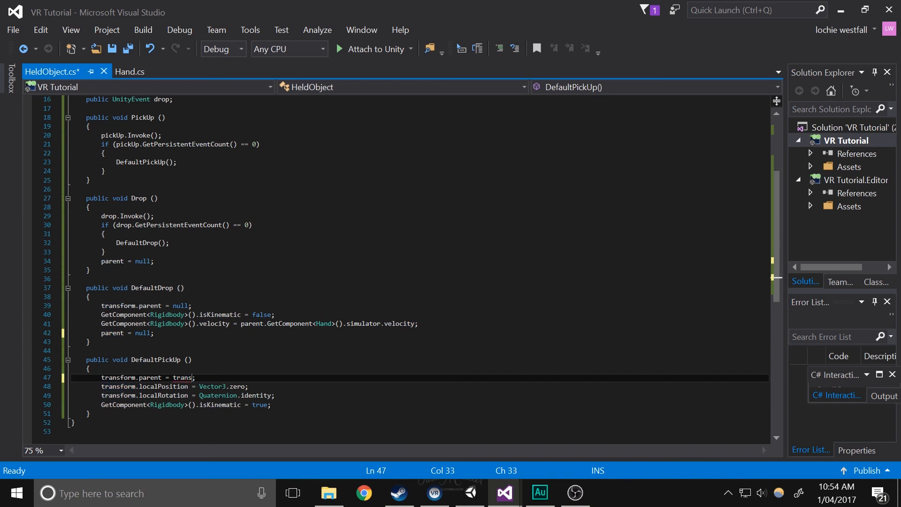
Parent the held object to parent.transform in DefaultPickUp and save HeldObject.cs
text(parent.)
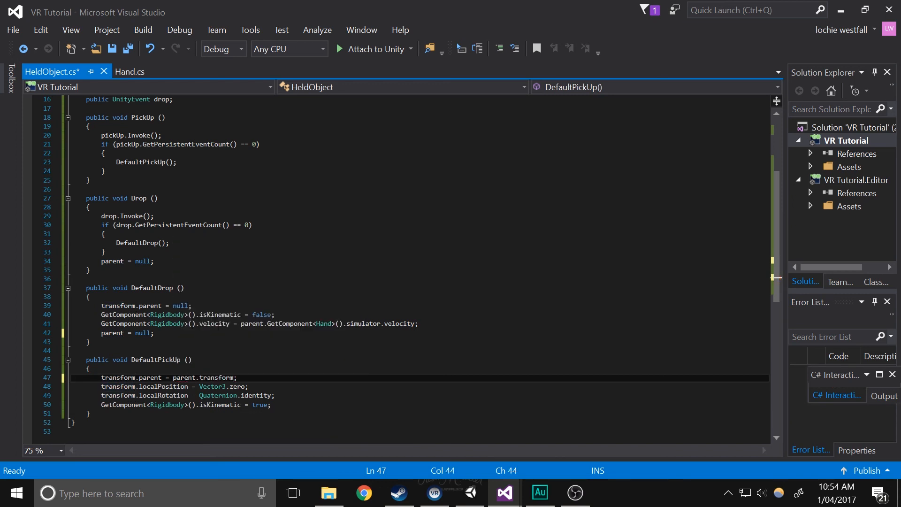
key(Ctrl+S)
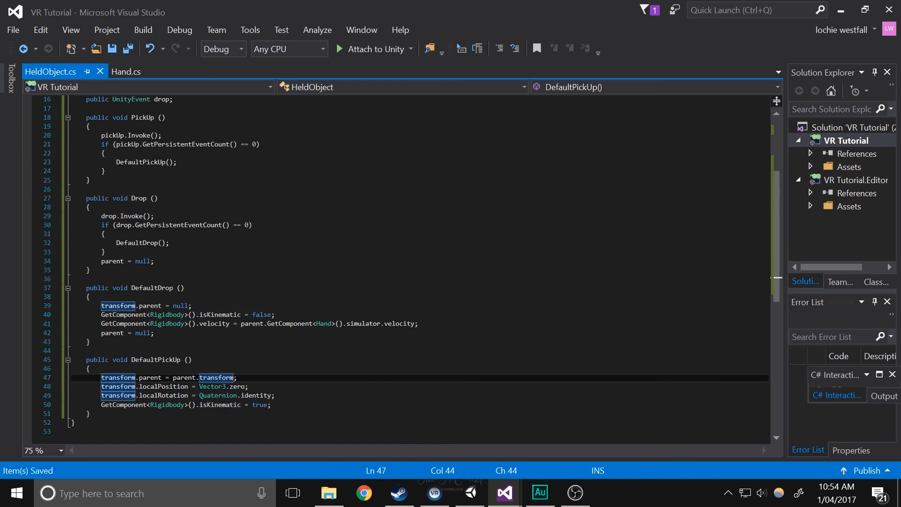
In Hand.cs move 'heldObject.GetComponent<HeldObject>().parent = controller;' above the PickUp() call
click(125, 71)
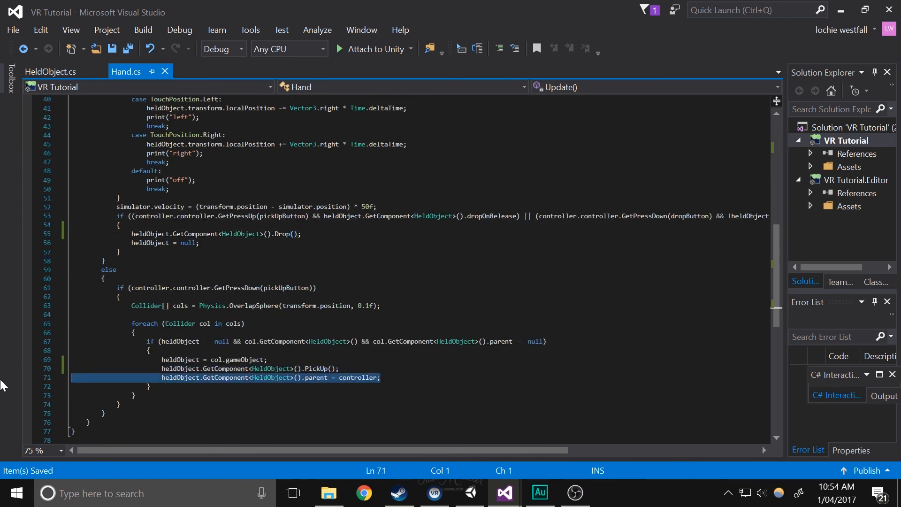
key(Delete)
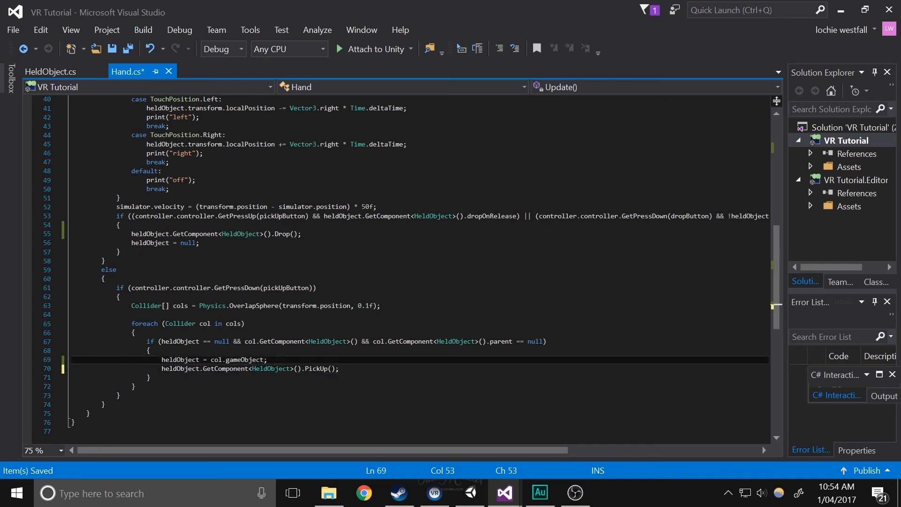
text(heldObject.GetComponent<HeldObject>().parent = controller;)
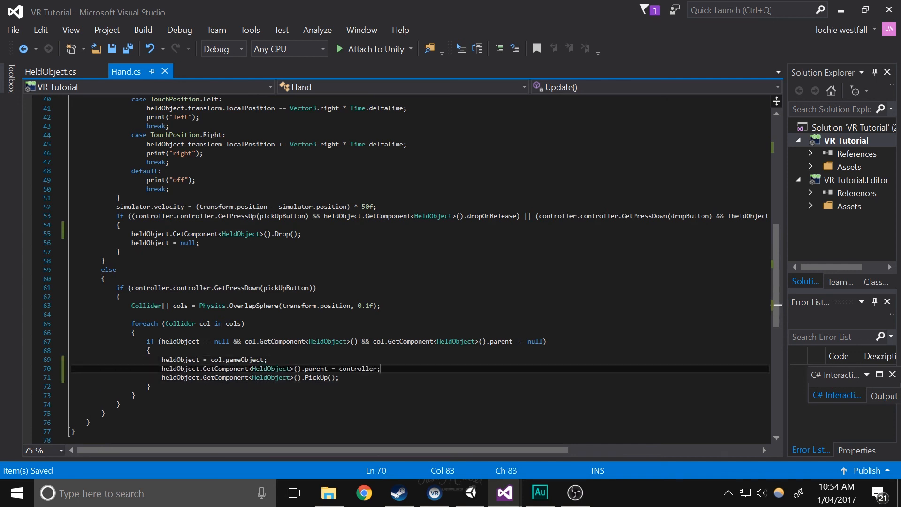